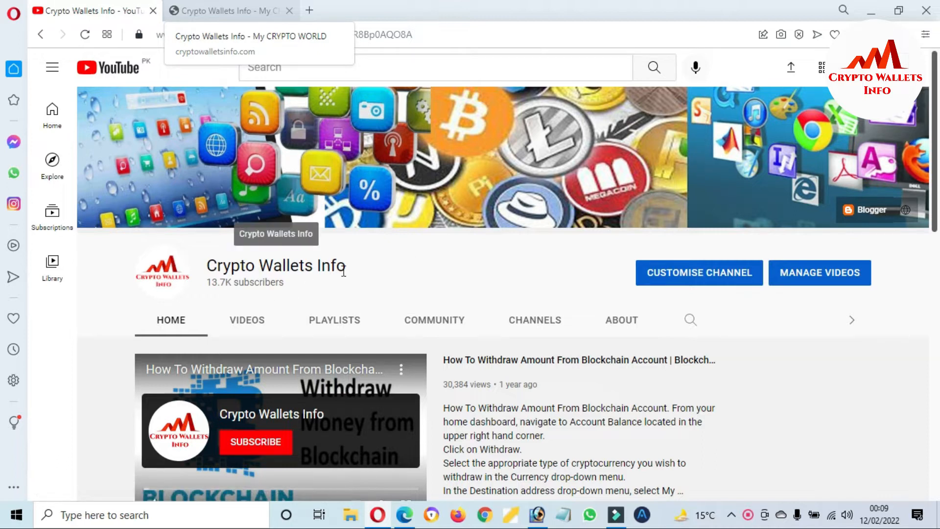
Switch to the cryptowalletsinfo.com tab and scroll down the Crypto Wallets Info page
{"action": "double_click", "coordinate": [275, 266]}
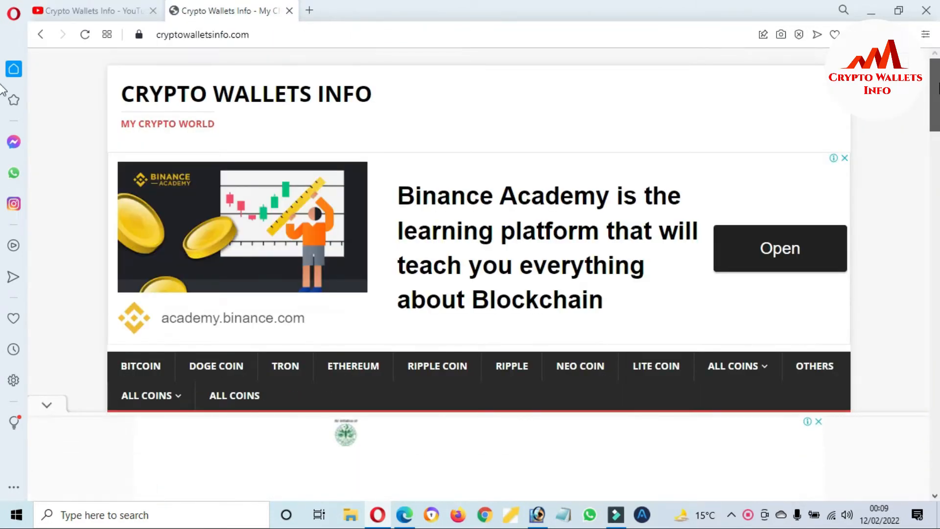
{"action": "scroll", "scroll_direction": "down", "scroll_amount": 3}
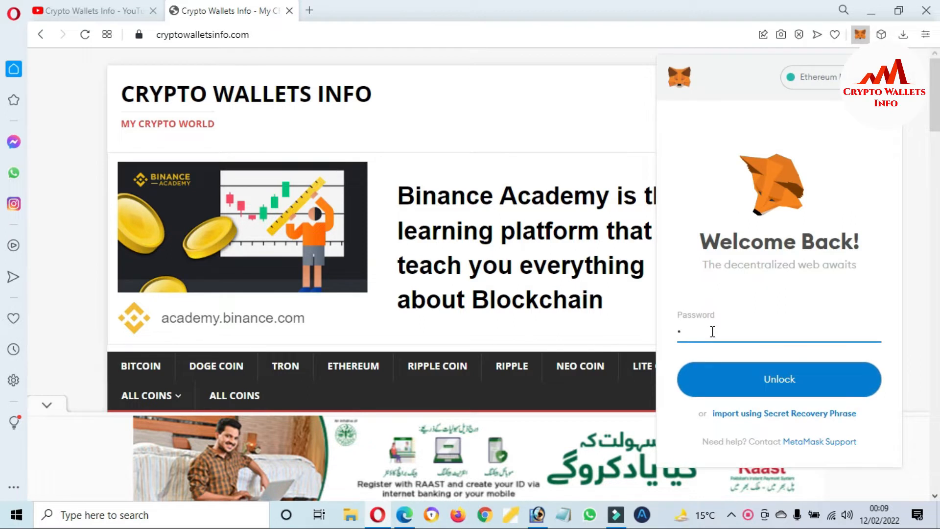
Enter the password to unlock MetaMask, then open Account 1 in expanded view
{"action": "type", "text": "•••••"}
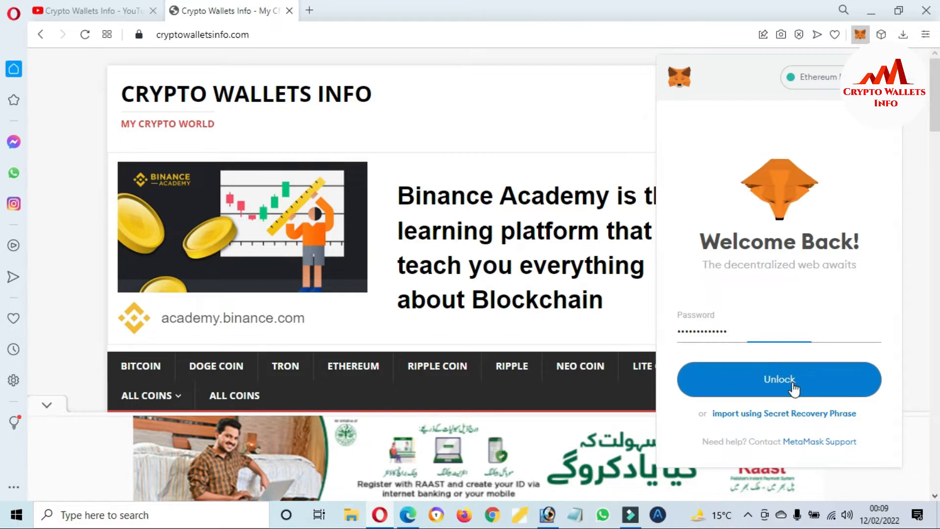
{"action": "left_click", "coordinate": [778, 379]}
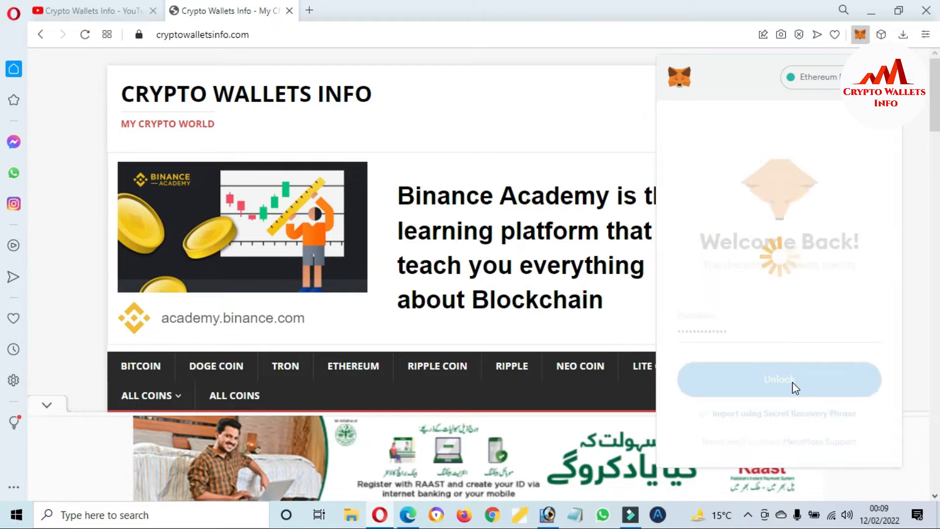
{"action": "left_click", "coordinate": [777, 379]}
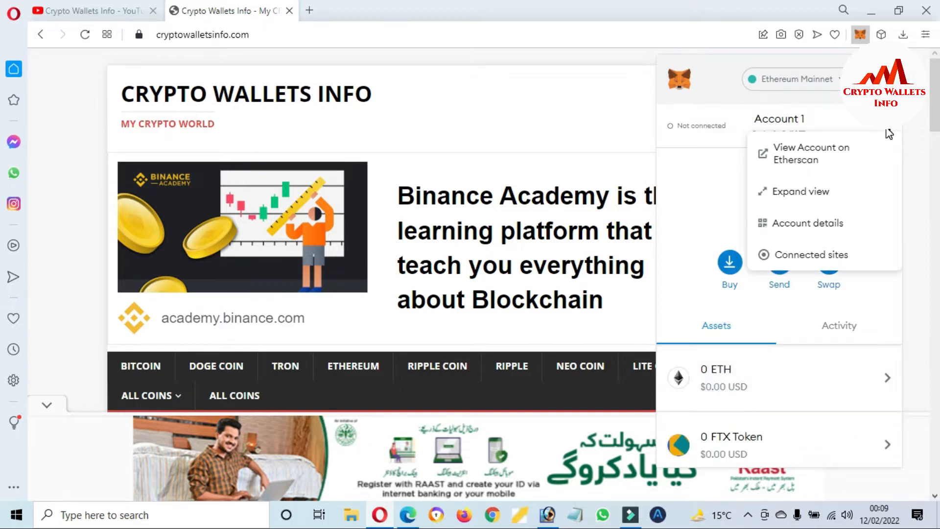
{"action": "left_click", "coordinate": [800, 192]}
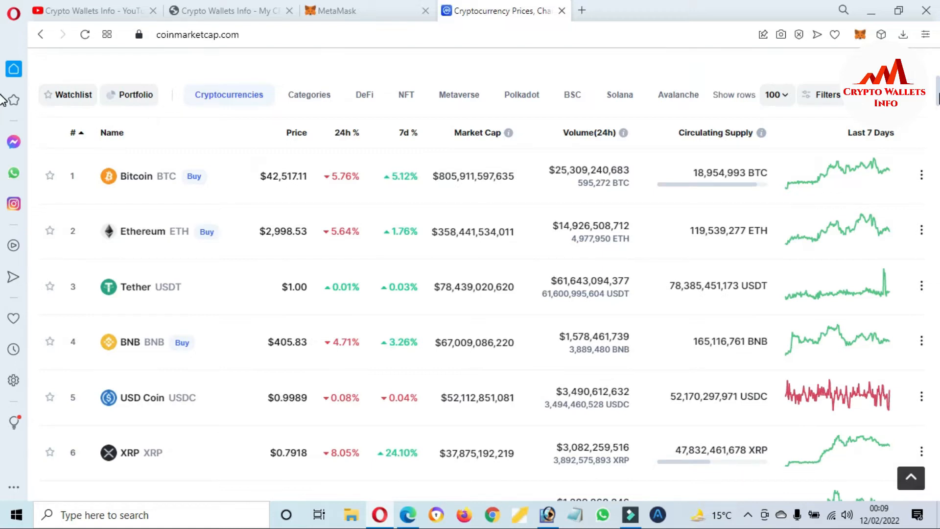
Scroll the rankings down to Cosmos (ATOM) and highlight its $28.07 price
{"action": "scroll", "scroll_direction": "down", "scroll_amount": 3}
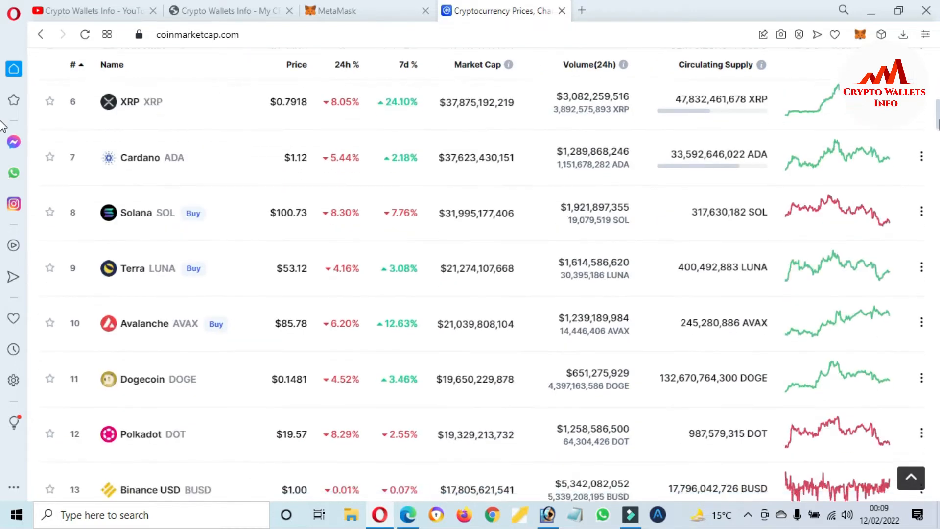
{"action": "scroll", "scroll_direction": "down", "scroll_amount": 3}
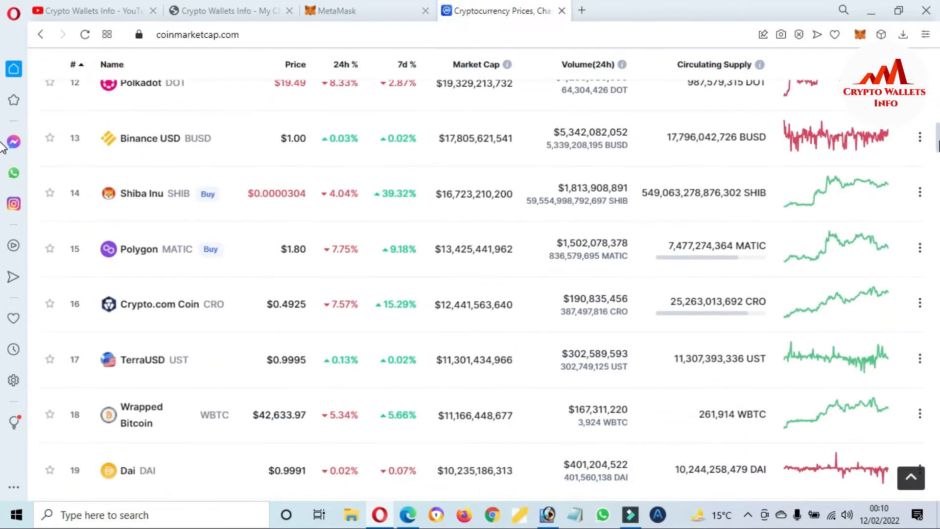
{"action": "scroll", "scroll_direction": "down", "scroll_amount": 3}
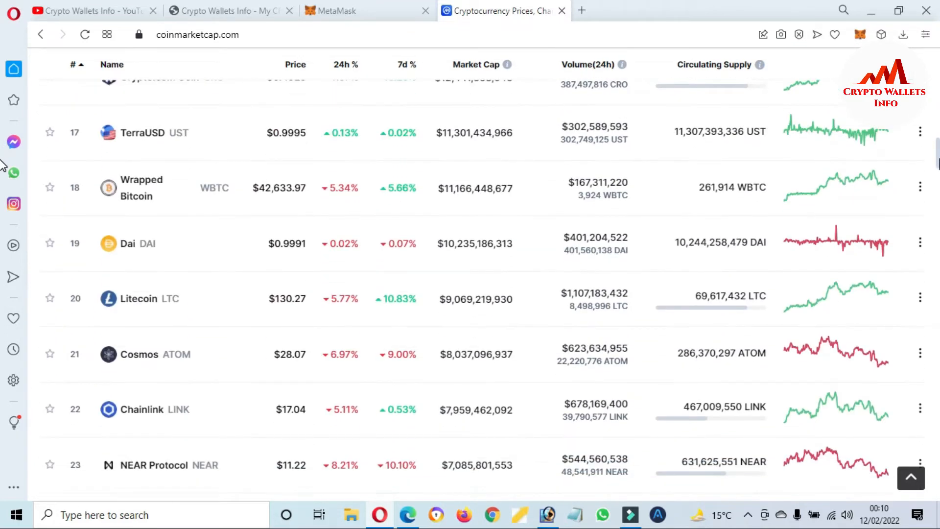
{"action": "scroll", "scroll_direction": "down", "scroll_amount": 3}
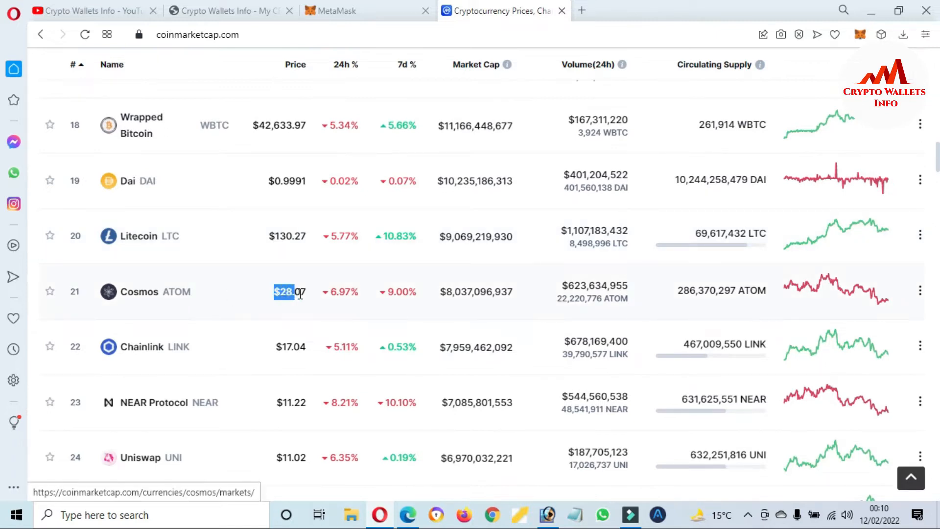
{"action": "double_click", "coordinate": [289, 292]}
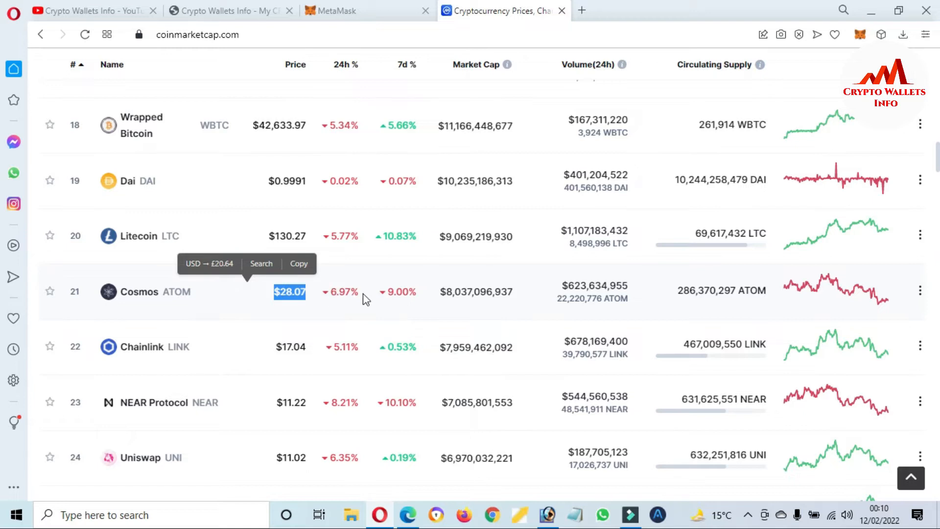
{"action": "mouse_move", "coordinate": [401, 293]}
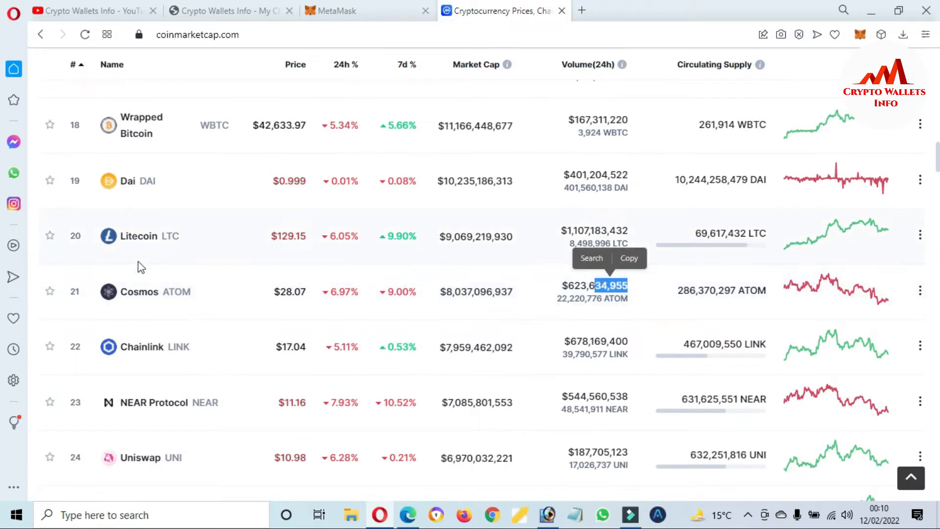
{"action": "mouse_move", "coordinate": [131, 298]}
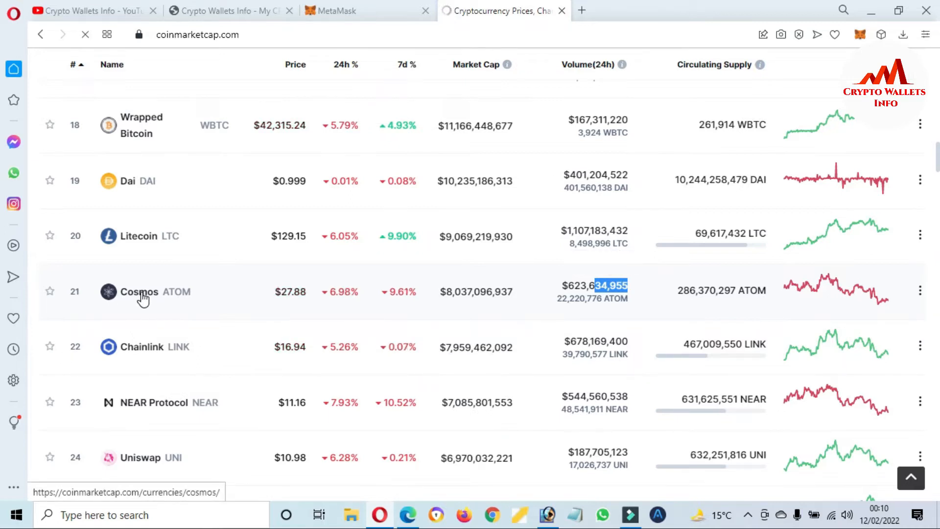
Open the Cosmos coin page and set its price chart to the ALL range
{"action": "left_click", "coordinate": [139, 291]}
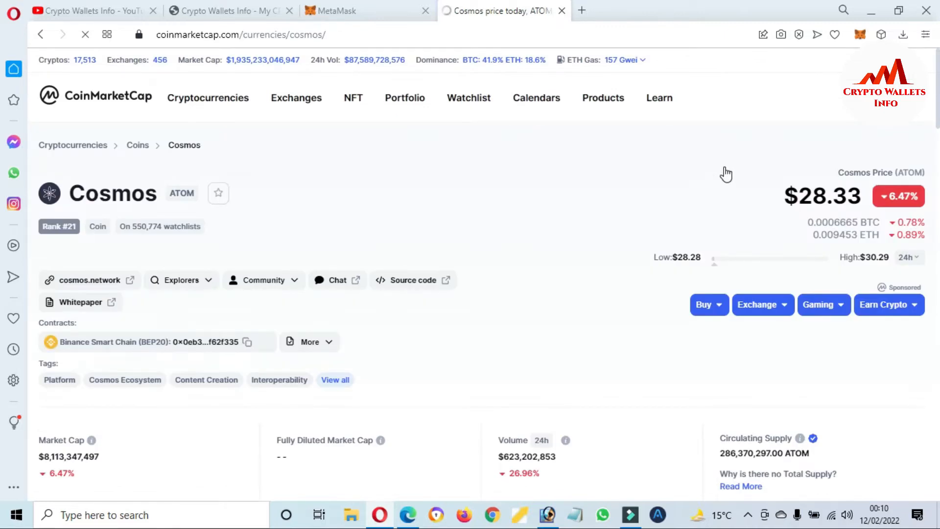
{"action": "scroll", "scroll_direction": "down", "scroll_amount": 3}
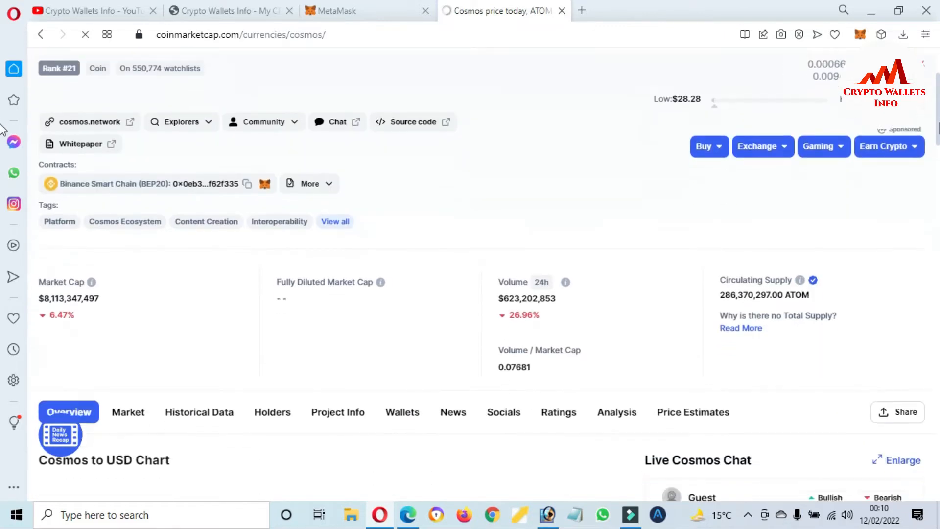
{"action": "scroll", "scroll_direction": "down", "scroll_amount": 3}
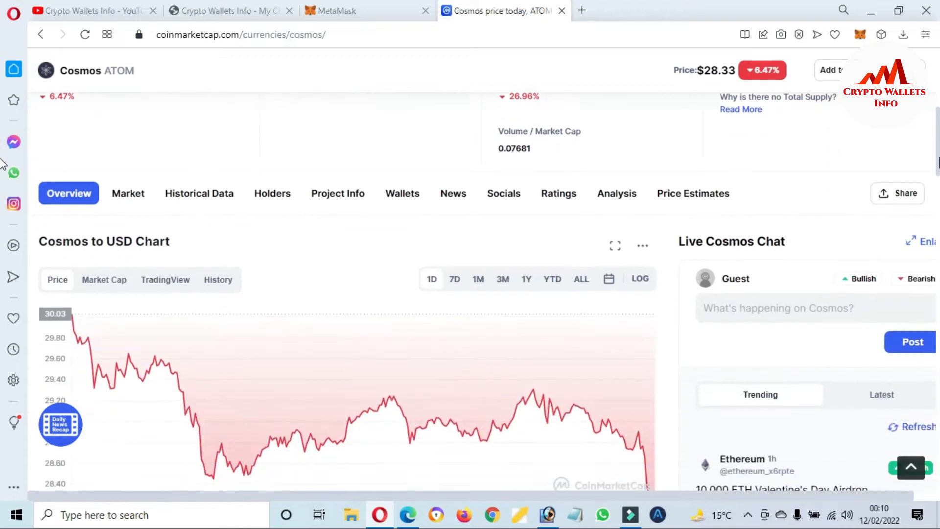
{"action": "scroll", "scroll_direction": "down", "scroll_amount": 3}
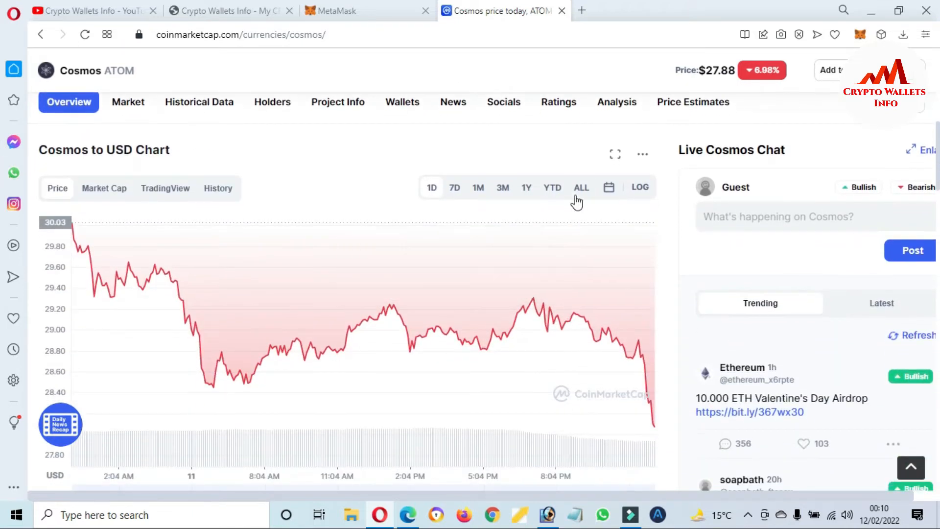
{"action": "left_click", "coordinate": [580, 187]}
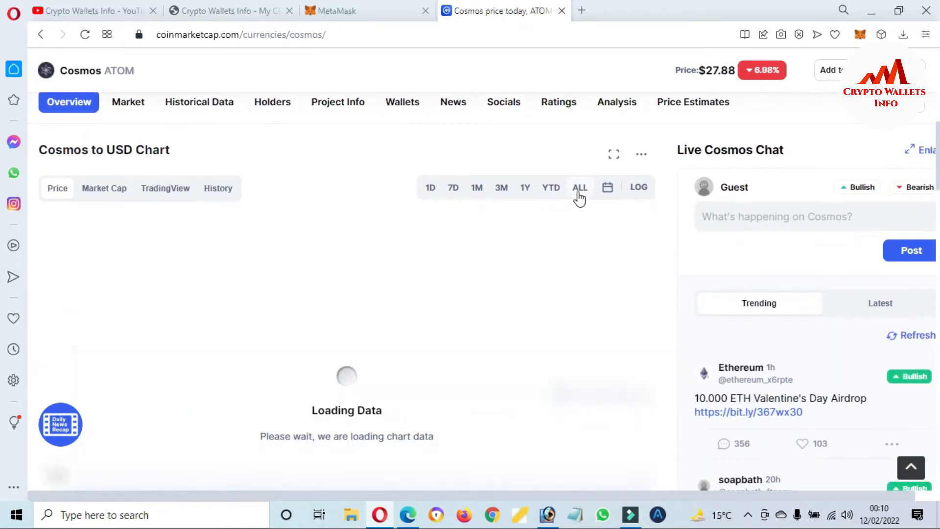
{"action": "left_click", "coordinate": [579, 187]}
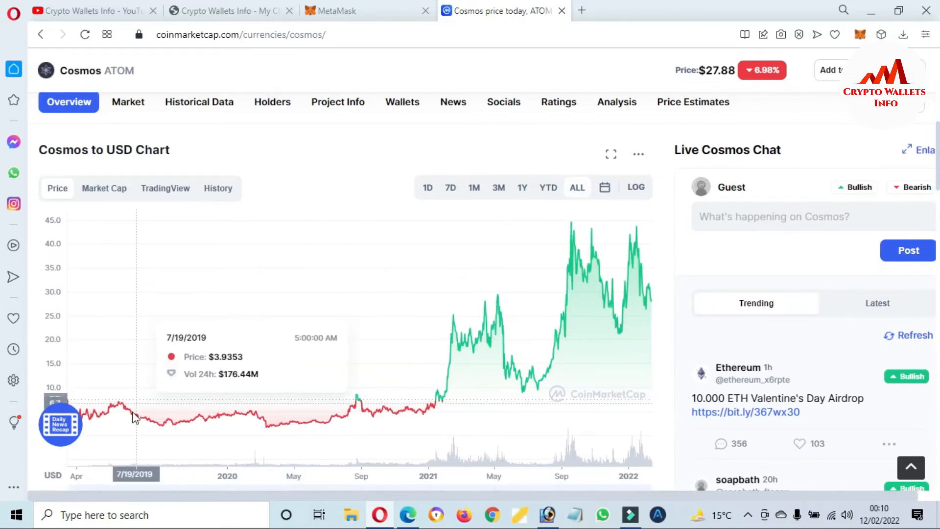
{"action": "mouse_move", "coordinate": [400, 411]}
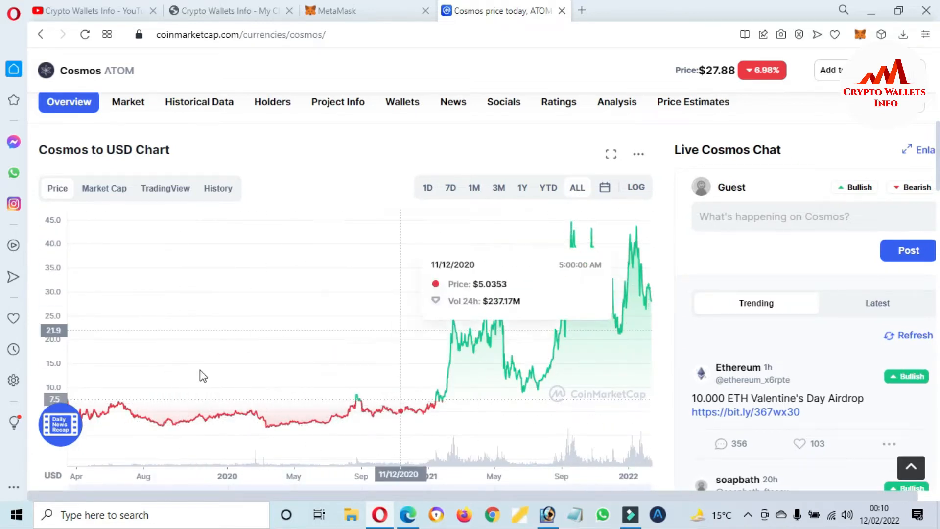
Expand the full Cosmos price statistics with Show more
{"action": "scroll", "scroll_direction": "down", "scroll_amount": 3}
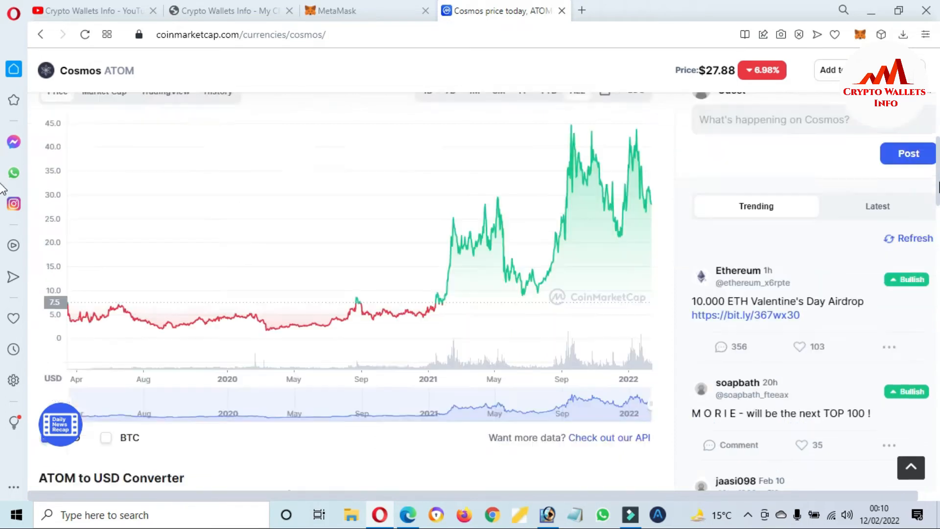
{"action": "scroll", "scroll_direction": "down", "scroll_amount": 3}
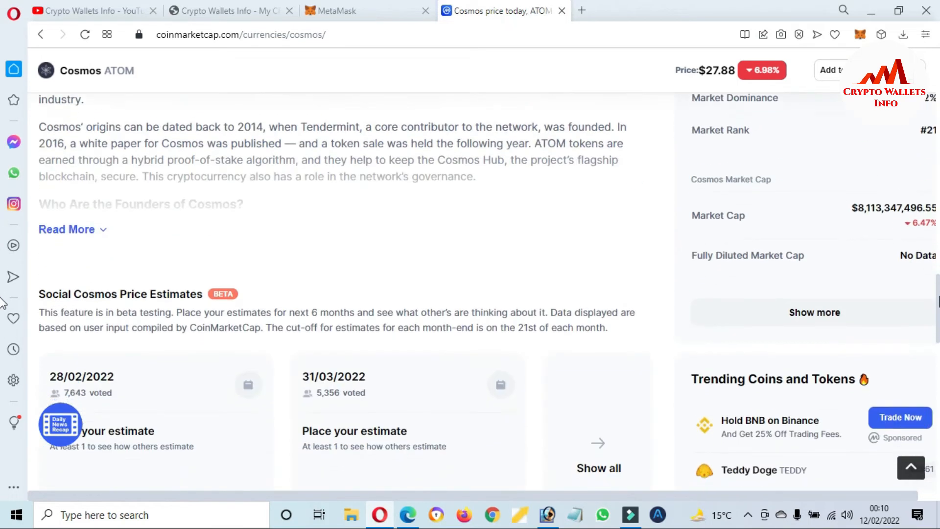
{"action": "left_click", "coordinate": [814, 312]}
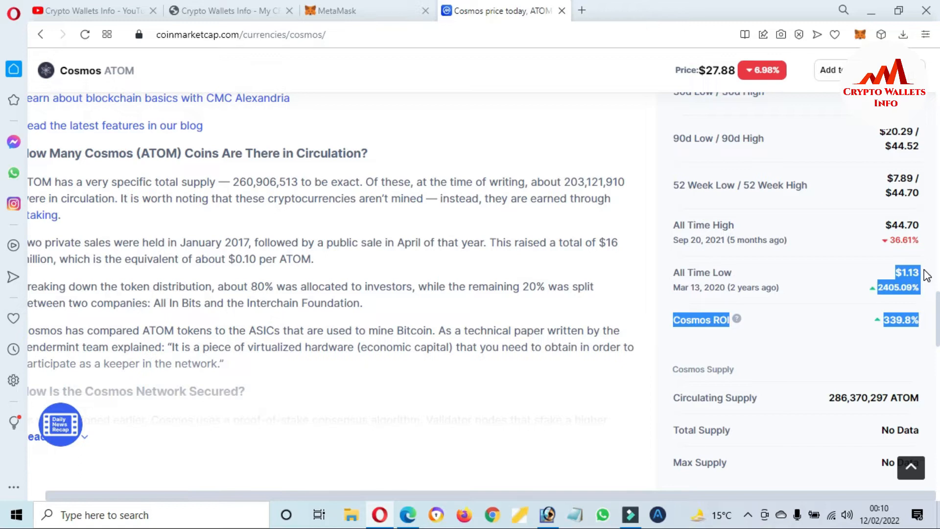
{"action": "mouse_move", "coordinate": [886, 230]}
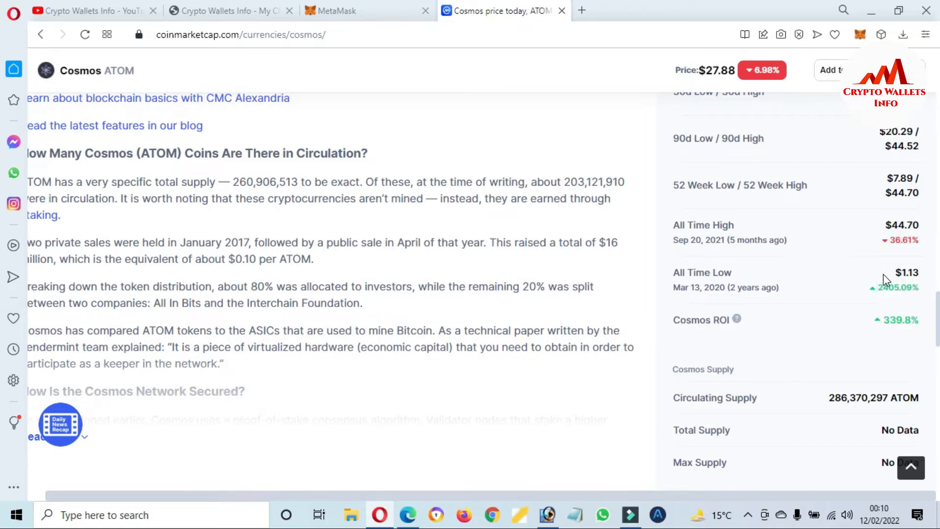
{"action": "mouse_move", "coordinate": [886, 228]}
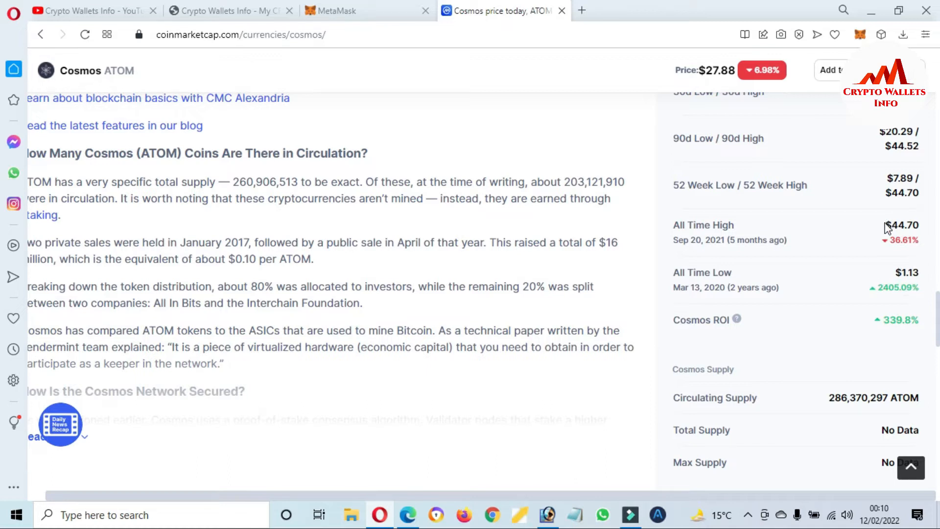
{"action": "double_click", "coordinate": [893, 225]}
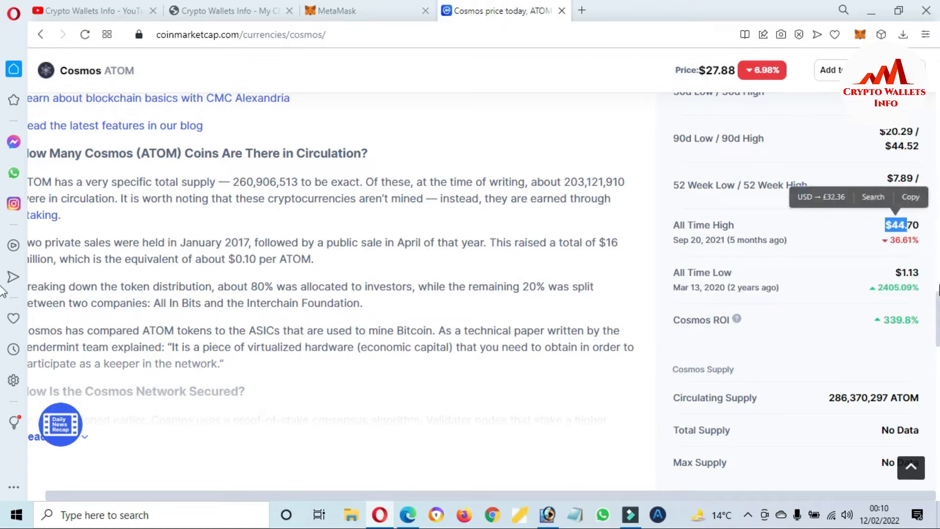
{"action": "scroll", "scroll_direction": "down", "scroll_amount": 3}
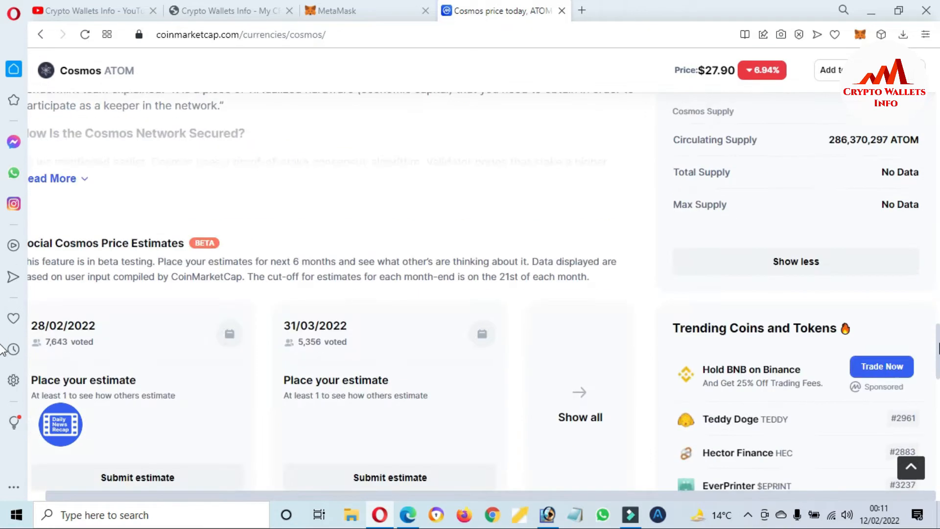
{"action": "scroll", "scroll_direction": "down", "scroll_amount": 3}
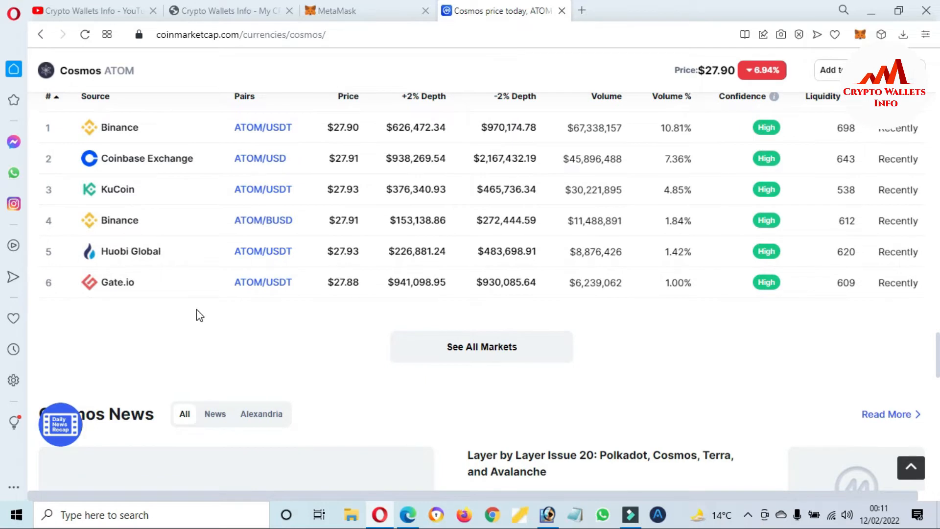
{"action": "mouse_move", "coordinate": [109, 141]}
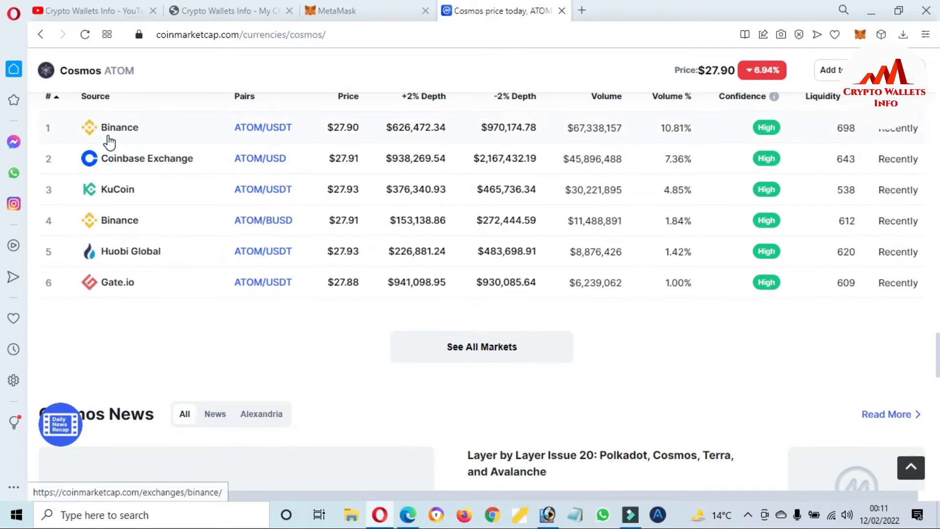
{"action": "mouse_move", "coordinate": [159, 210]}
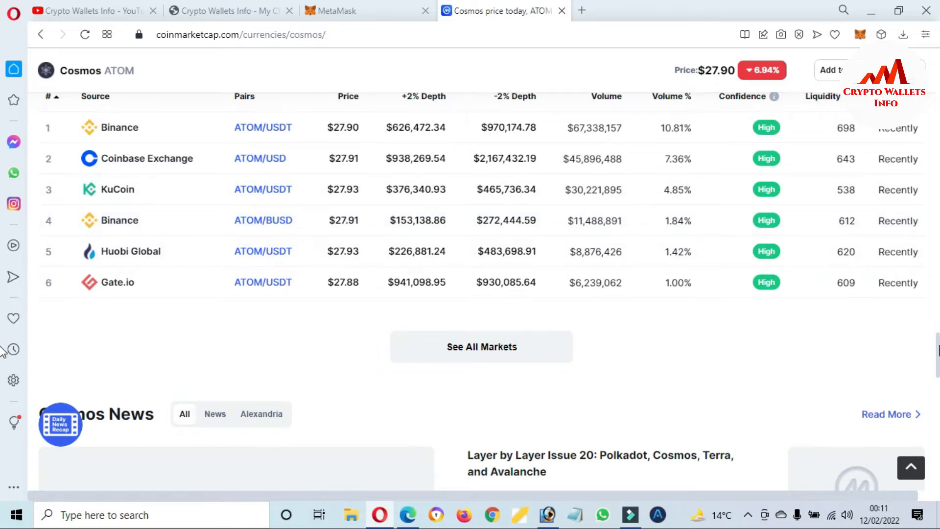
{"action": "scroll", "scroll_direction": "down", "scroll_amount": 3}
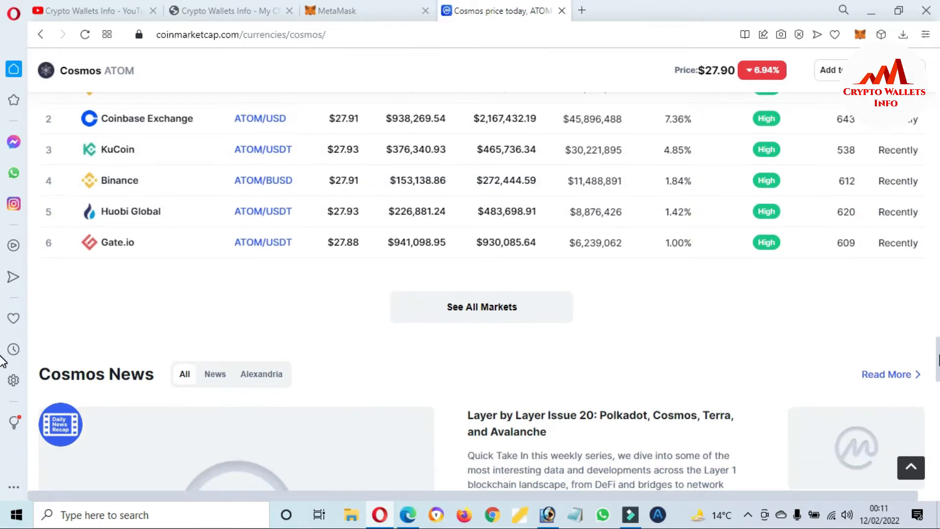
{"action": "scroll", "scroll_direction": "up", "scroll_amount": 3}
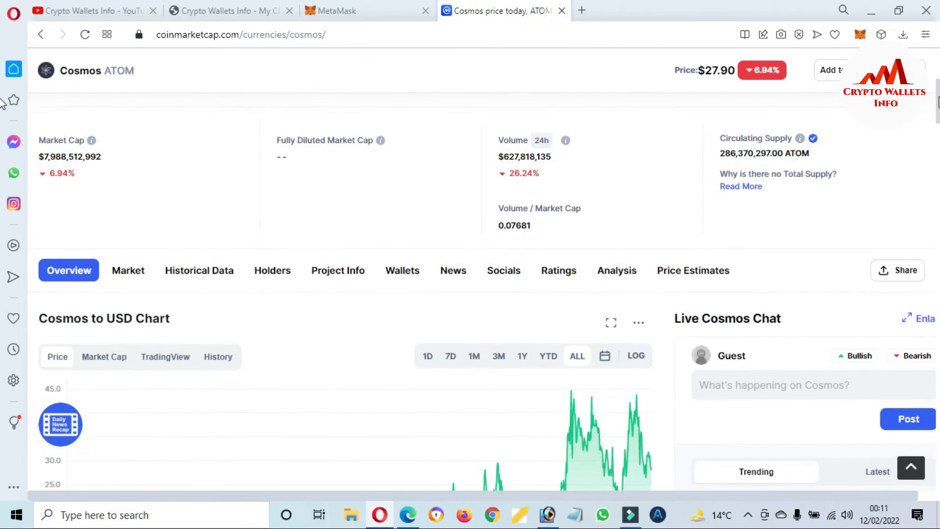
Scroll to the top of the Cosmos page and follow the cosmos.network link
{"action": "scroll", "scroll_direction": "up", "scroll_amount": 3}
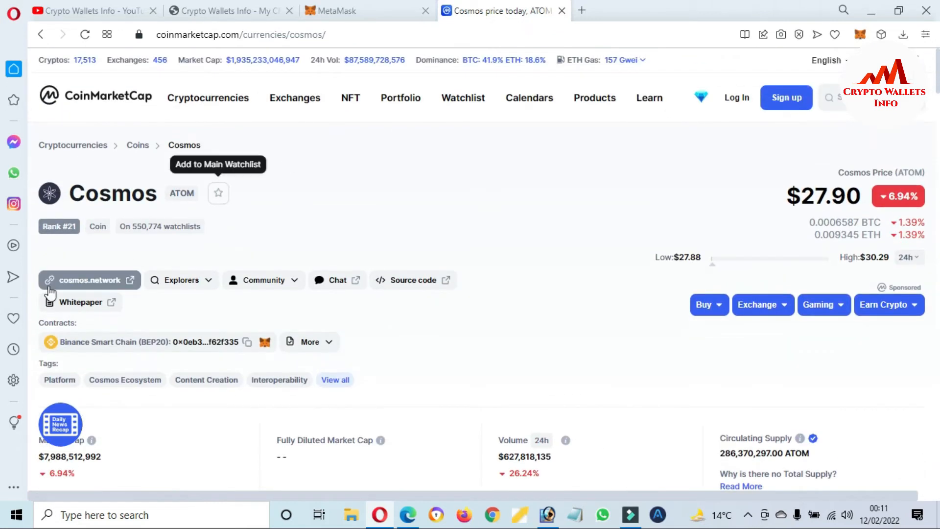
{"action": "mouse_move", "coordinate": [96, 280]}
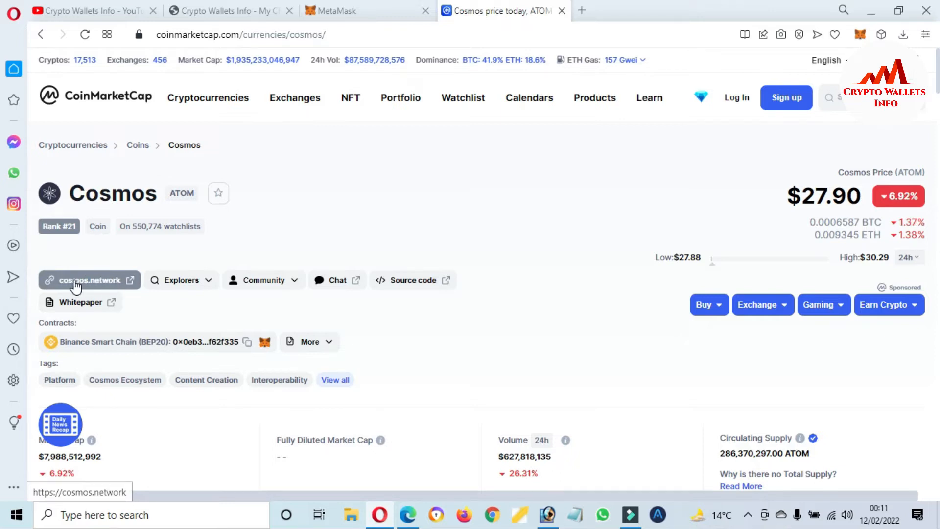
{"action": "left_click", "coordinate": [87, 279]}
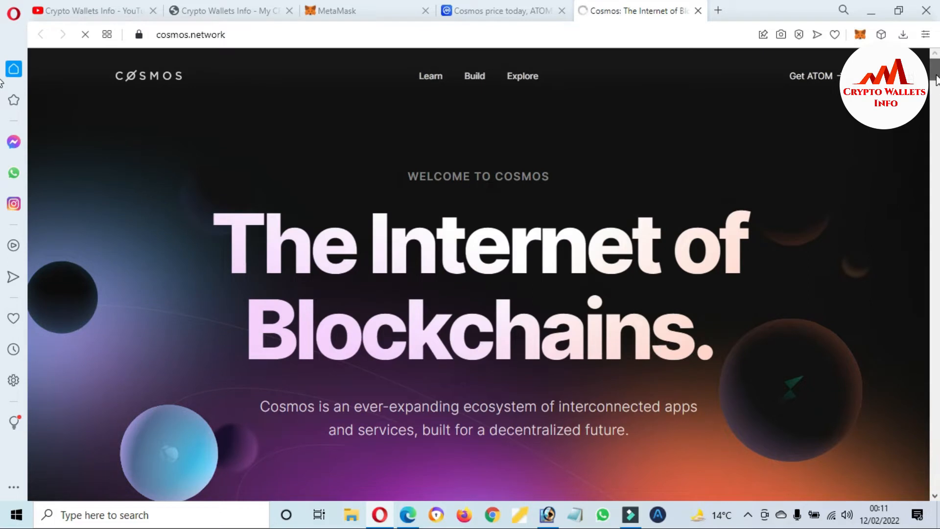
{"action": "scroll", "scroll_direction": "down", "scroll_amount": 3}
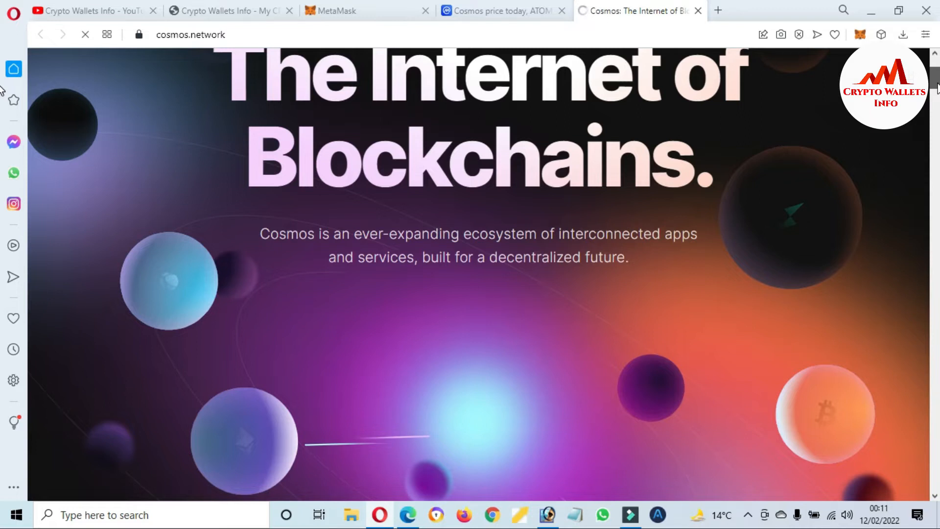
{"action": "scroll", "scroll_direction": "down", "scroll_amount": 3}
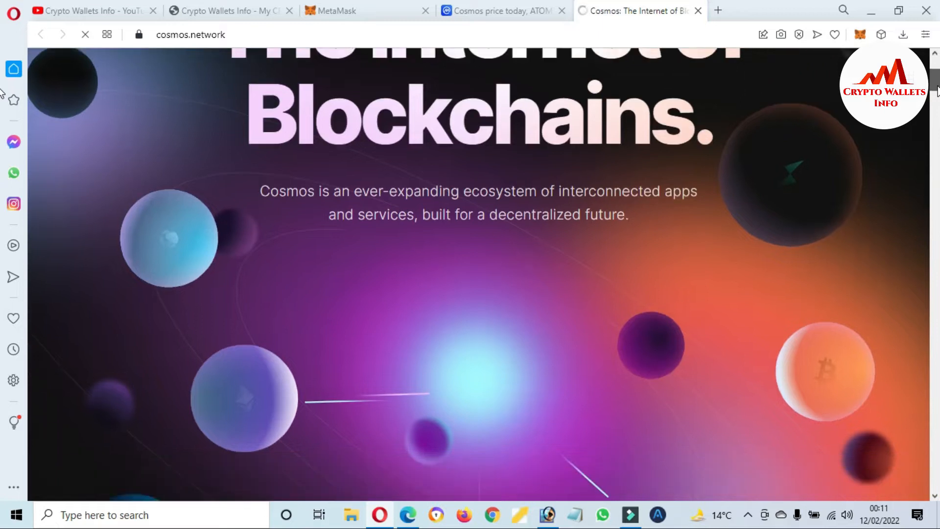
{"action": "scroll", "scroll_direction": "down", "scroll_amount": 3}
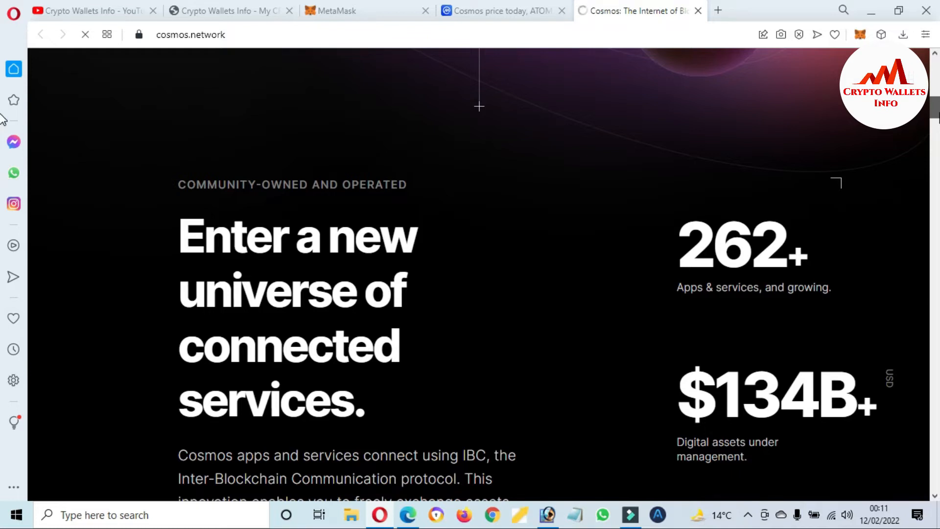
{"action": "scroll", "scroll_direction": "down", "scroll_amount": 3}
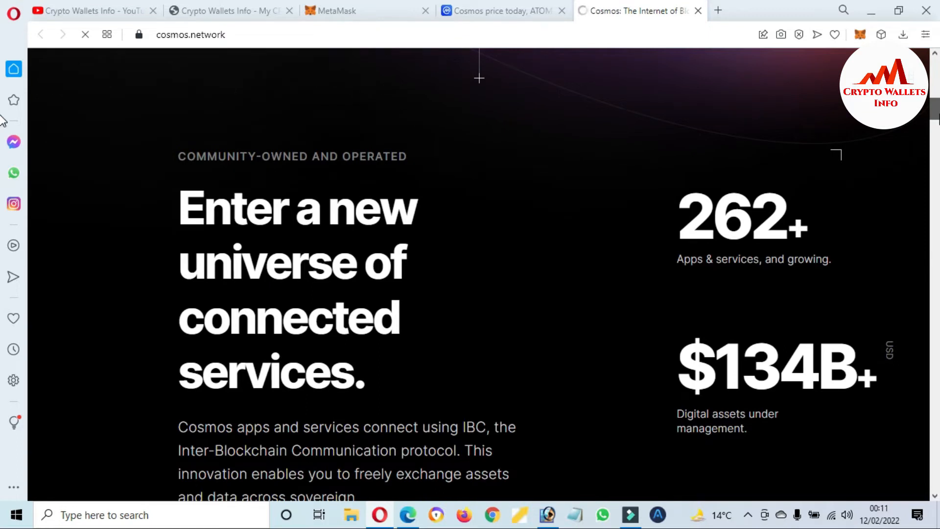
{"action": "scroll", "scroll_direction": "down", "scroll_amount": 3}
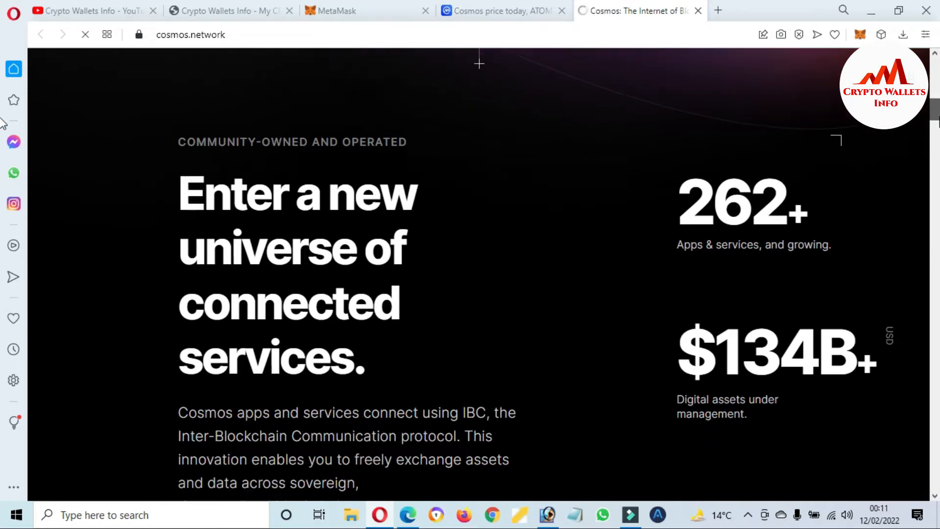
{"action": "scroll", "scroll_direction": "down", "scroll_amount": 3}
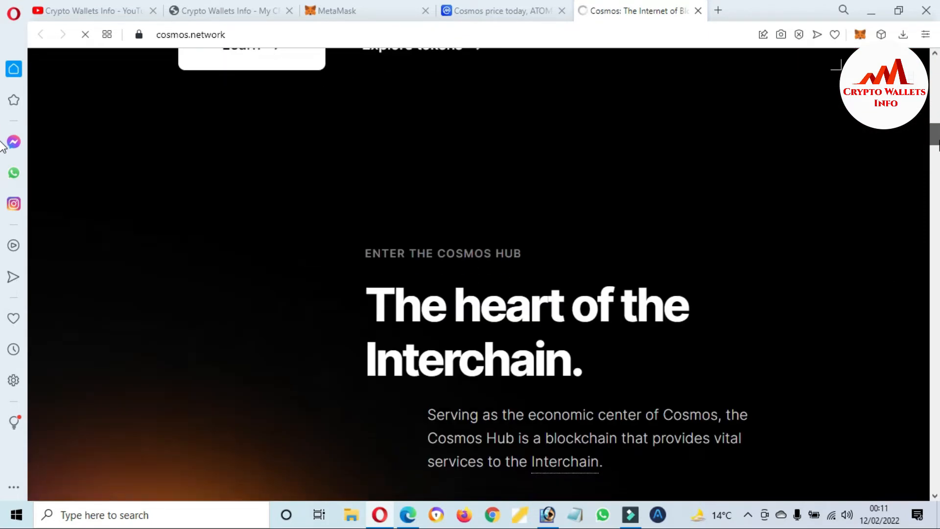
{"action": "scroll", "scroll_direction": "down", "scroll_amount": 3}
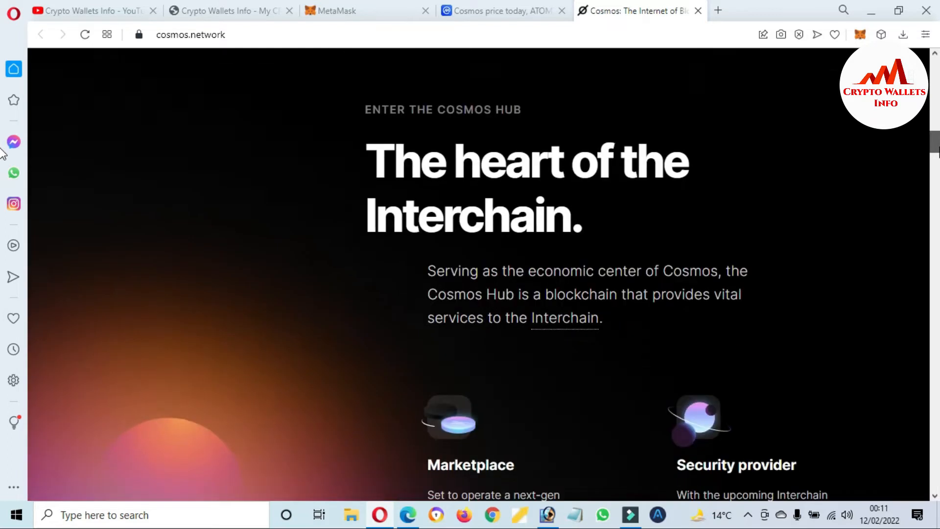
{"action": "scroll", "scroll_direction": "down", "scroll_amount": 3}
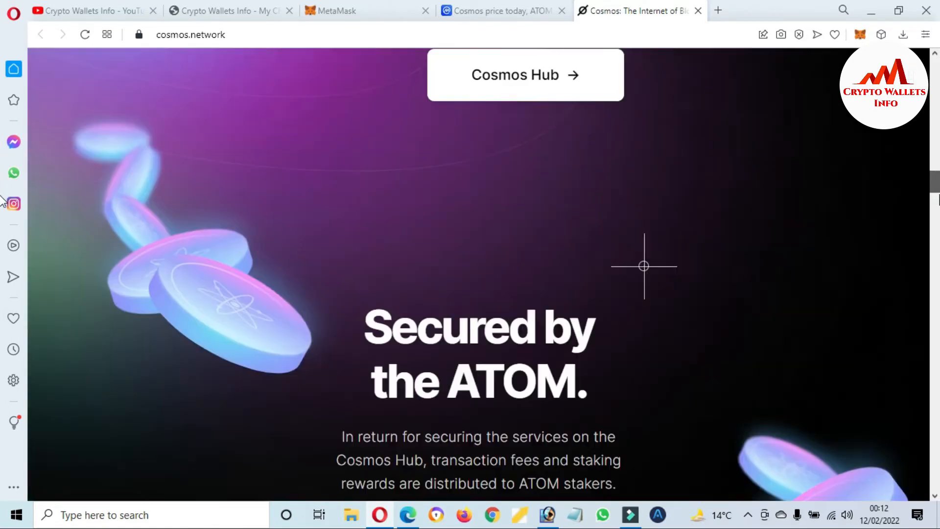
{"action": "scroll", "scroll_direction": "down", "scroll_amount": 3}
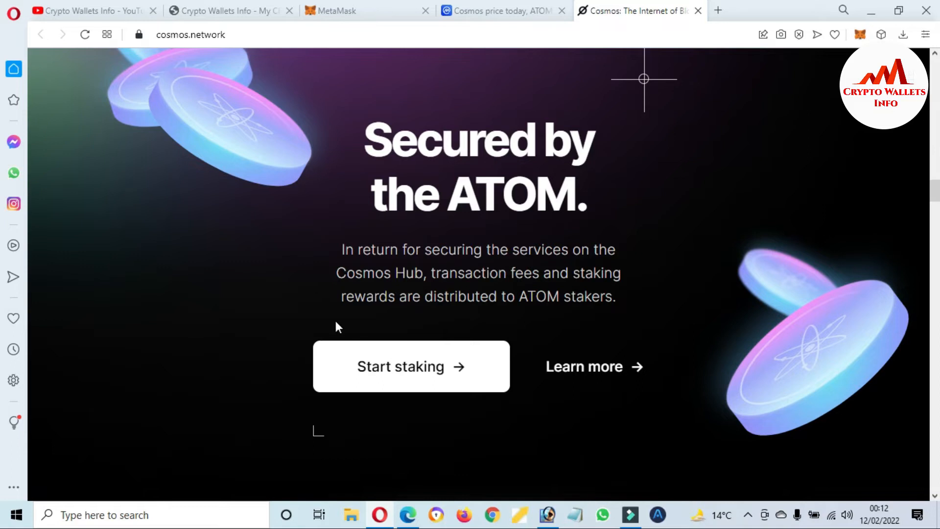
{"action": "mouse_move", "coordinate": [301, 245]}
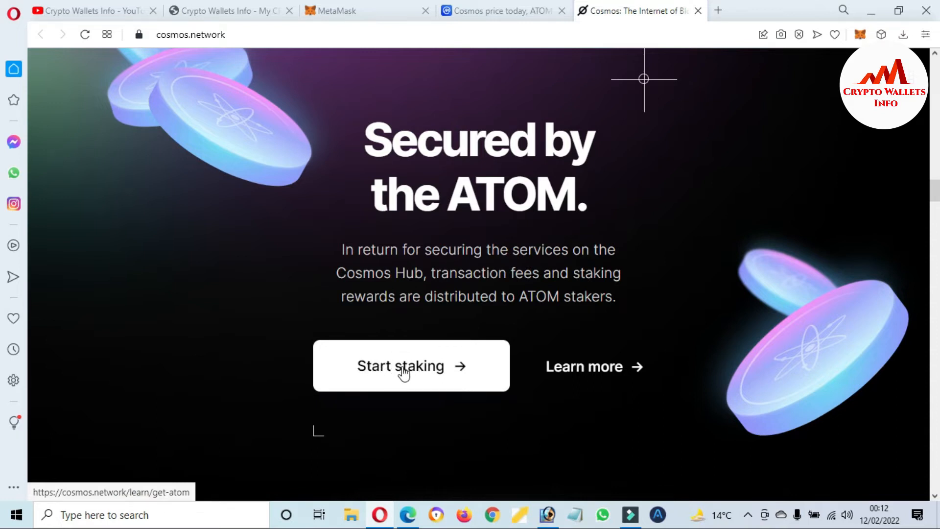
{"action": "mouse_move", "coordinate": [935, 190]}
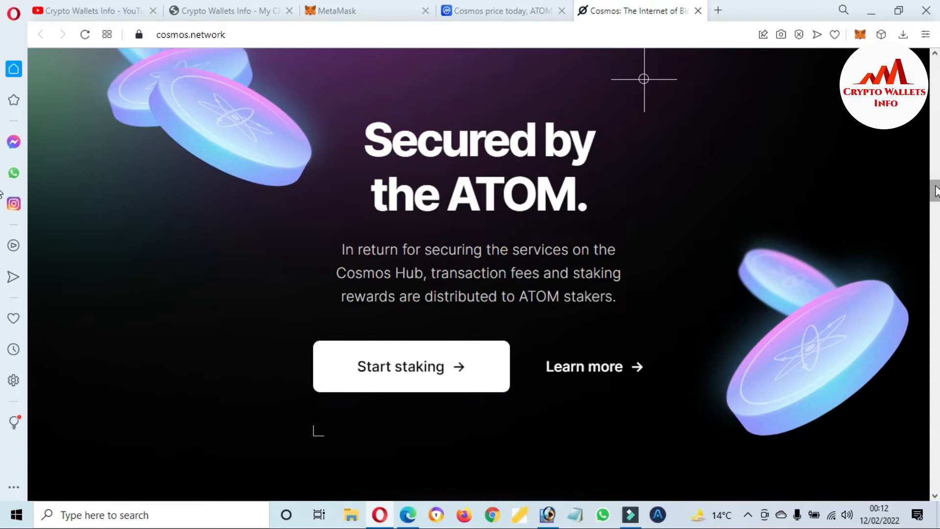
{"action": "scroll", "scroll_direction": "down", "scroll_amount": 3}
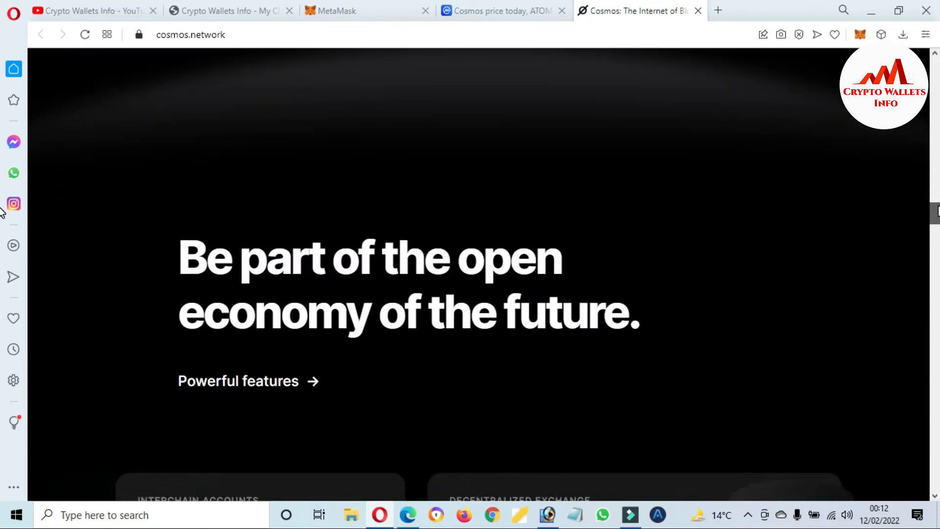
{"action": "scroll", "scroll_direction": "down", "scroll_amount": 3}
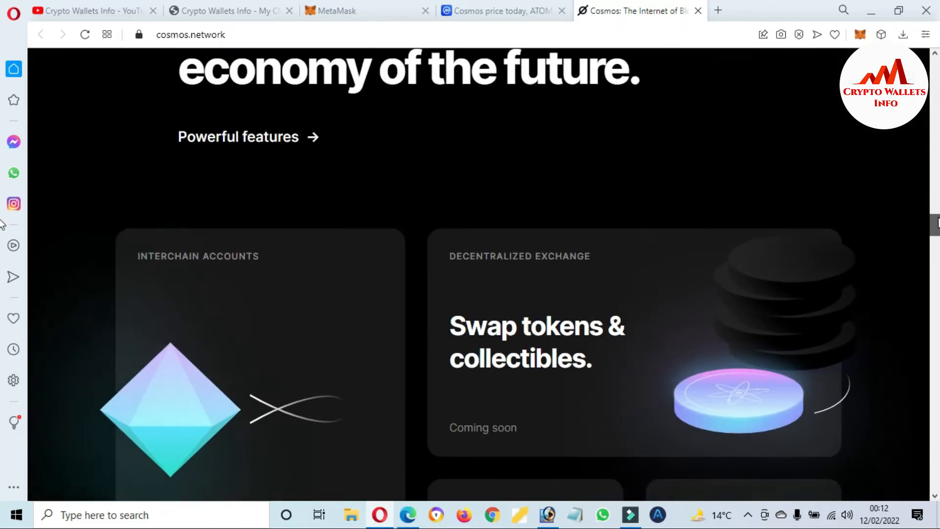
{"action": "scroll", "scroll_direction": "down", "scroll_amount": 3}
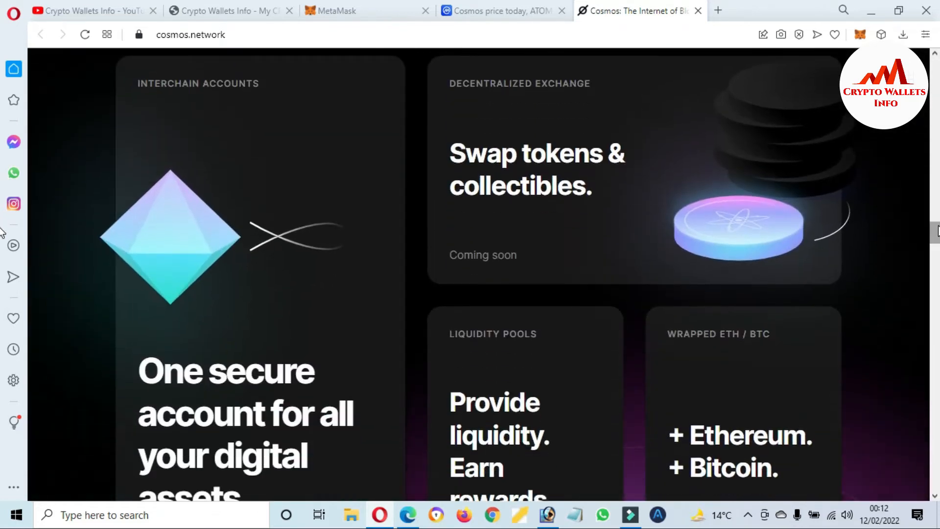
{"action": "mouse_move", "coordinate": [545, 260]}
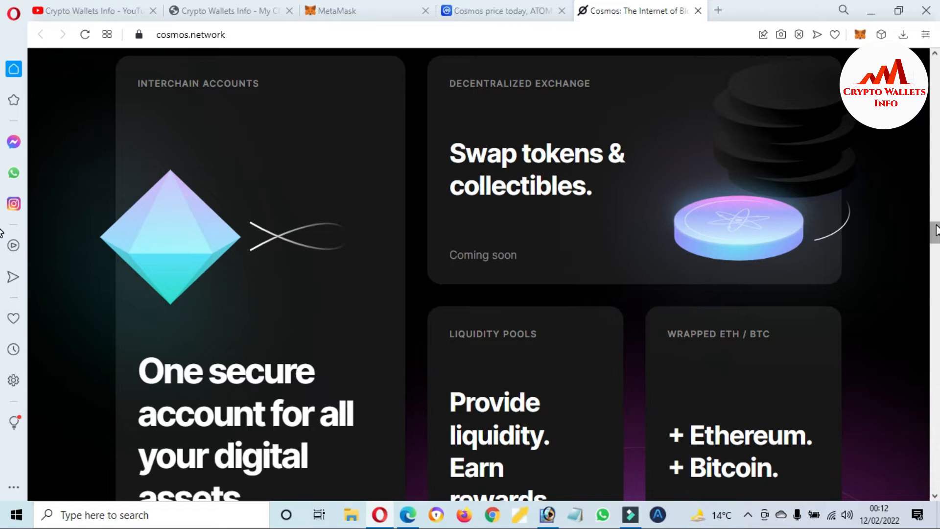
{"action": "scroll", "scroll_direction": "down", "scroll_amount": 3}
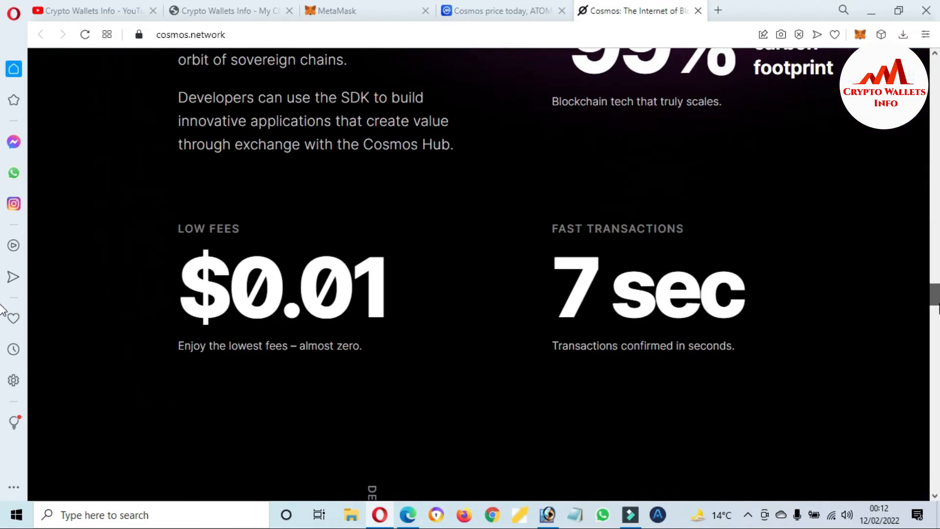
{"action": "scroll", "scroll_direction": "down", "scroll_amount": 3}
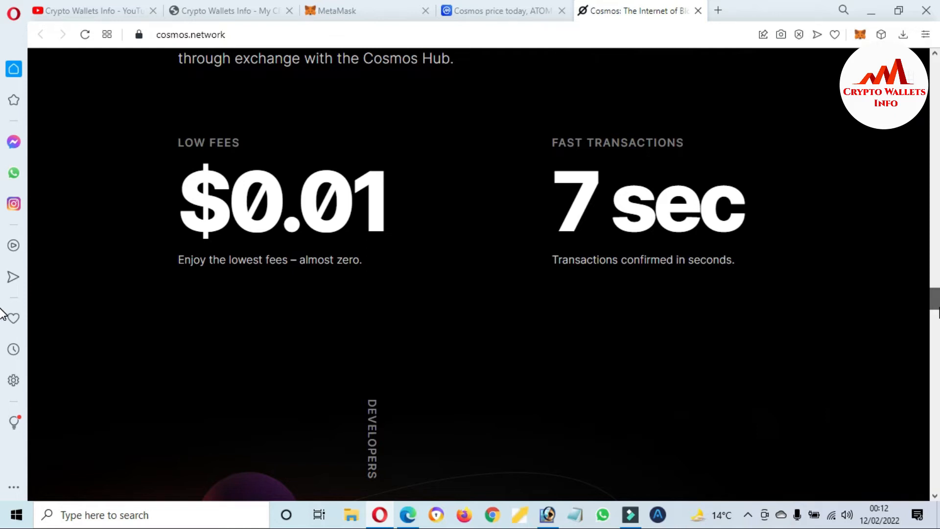
{"action": "scroll", "scroll_direction": "down", "scroll_amount": 3}
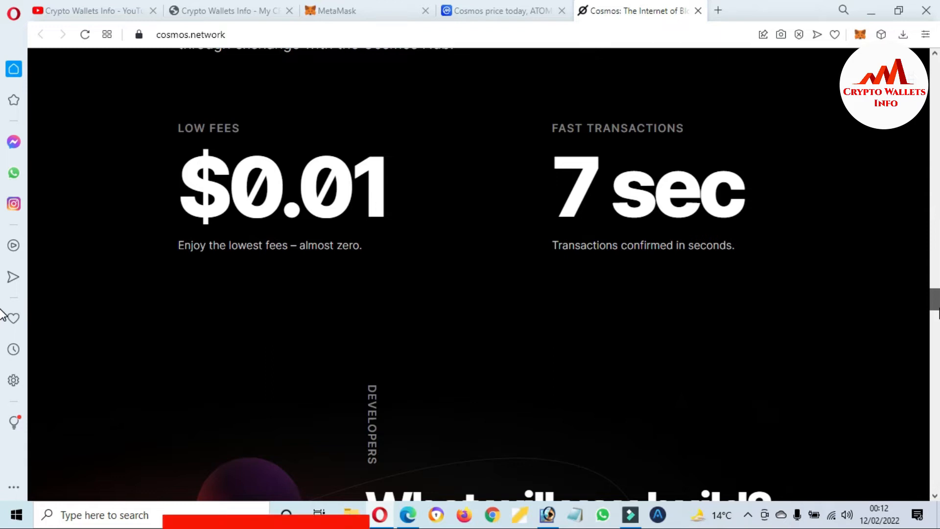
{"action": "scroll", "scroll_direction": "down", "scroll_amount": 3}
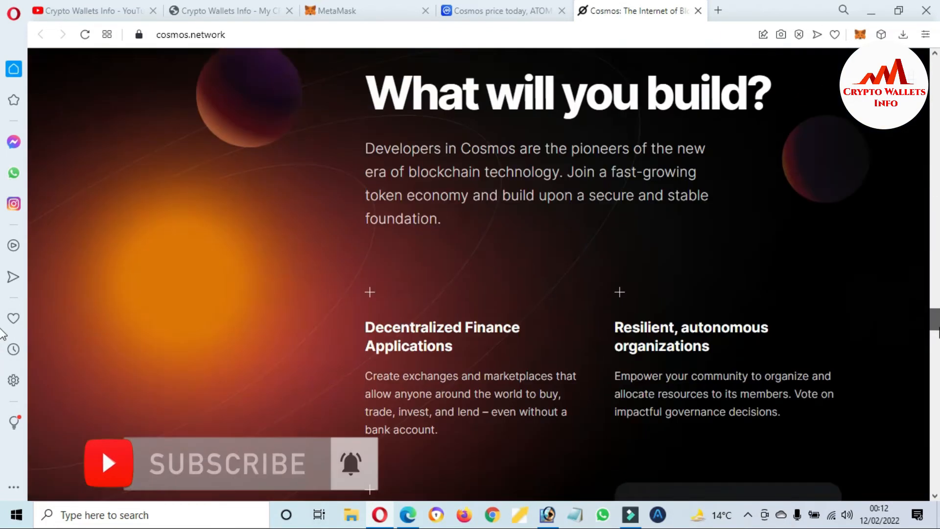
{"action": "scroll", "scroll_direction": "up", "scroll_amount": 3}
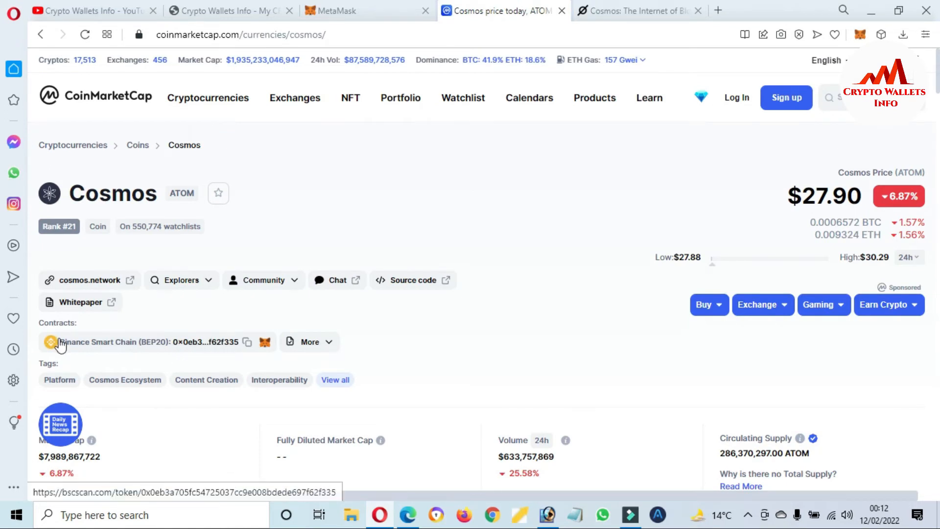
Follow the Binance Smart Chain (BEP20) contract link to BscScan
{"action": "double_click", "coordinate": [112, 341]}
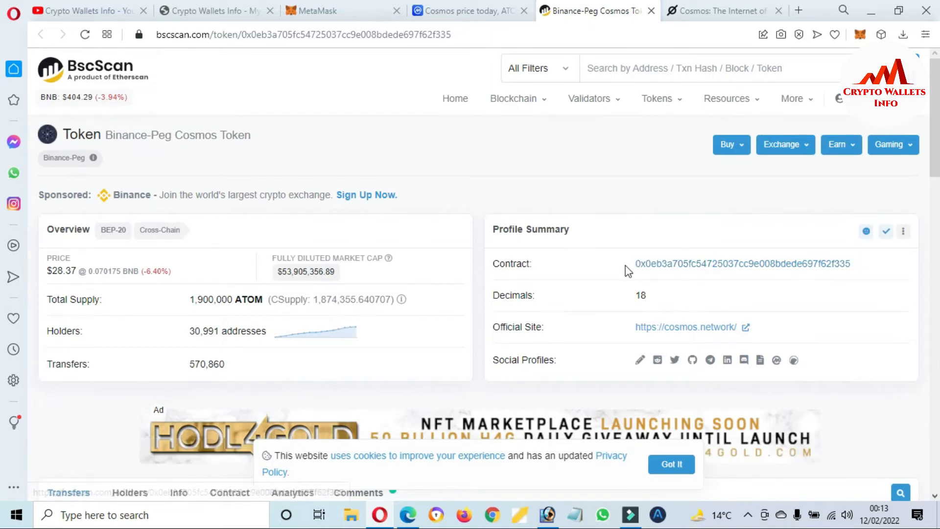
Copy the Binance-Peg Cosmos Token contract address, then type 'cos' into BscScan's search box
{"action": "double_click", "coordinate": [742, 264]}
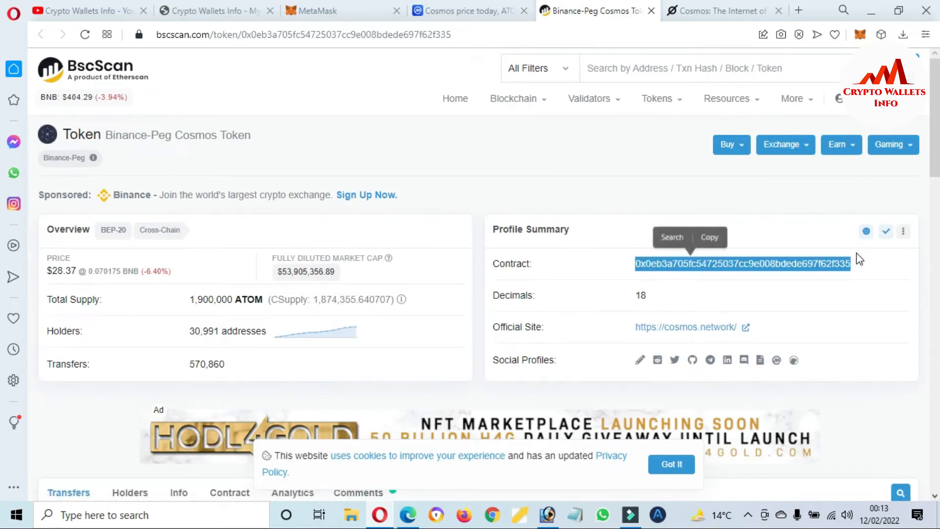
{"action": "left_click", "coordinate": [862, 264]}
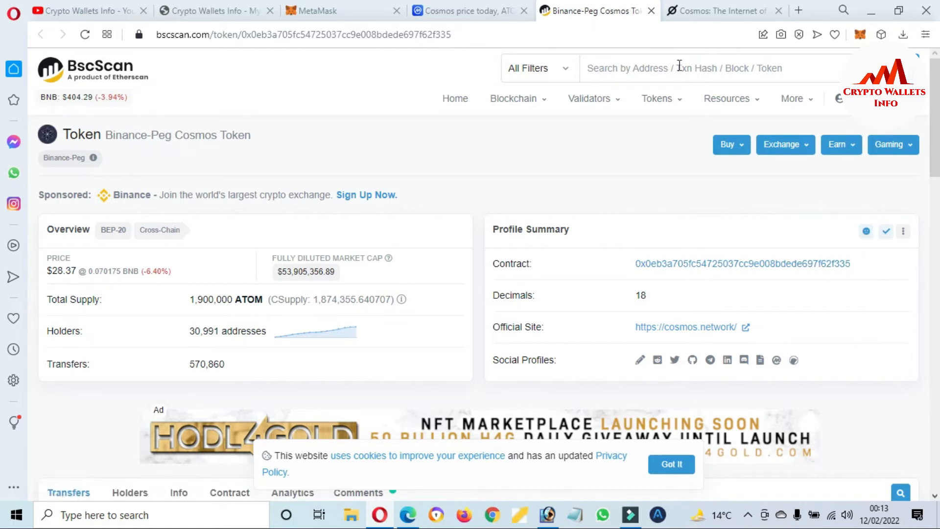
{"action": "left_click", "coordinate": [710, 68]}
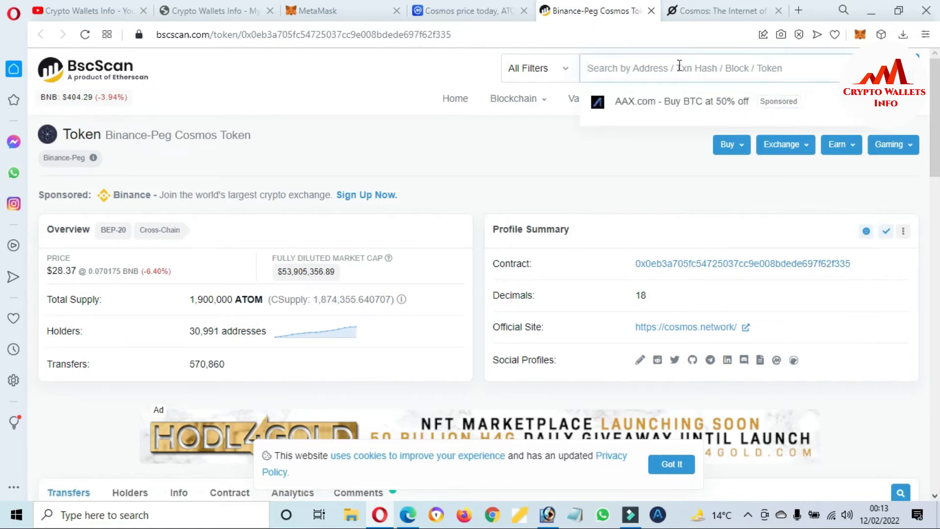
{"action": "type", "text": "cosmo"}
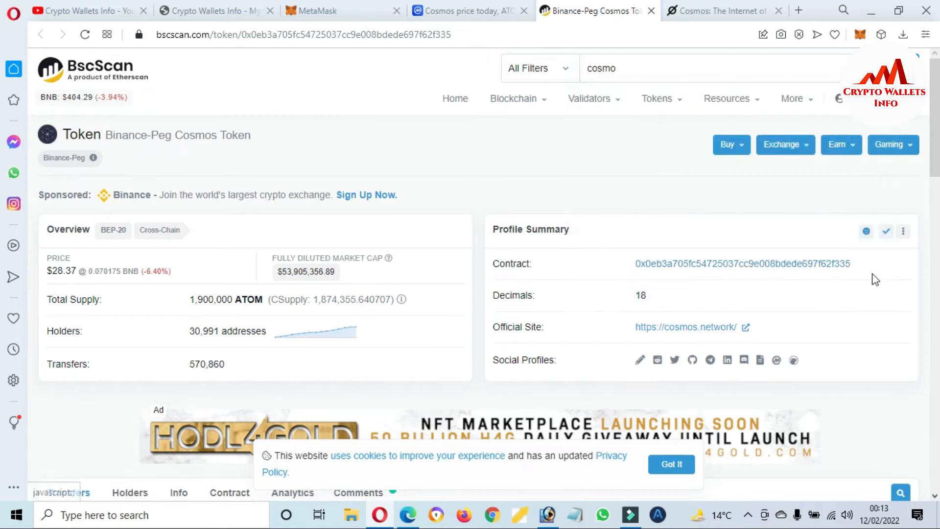
{"action": "mouse_move", "coordinate": [861, 264]}
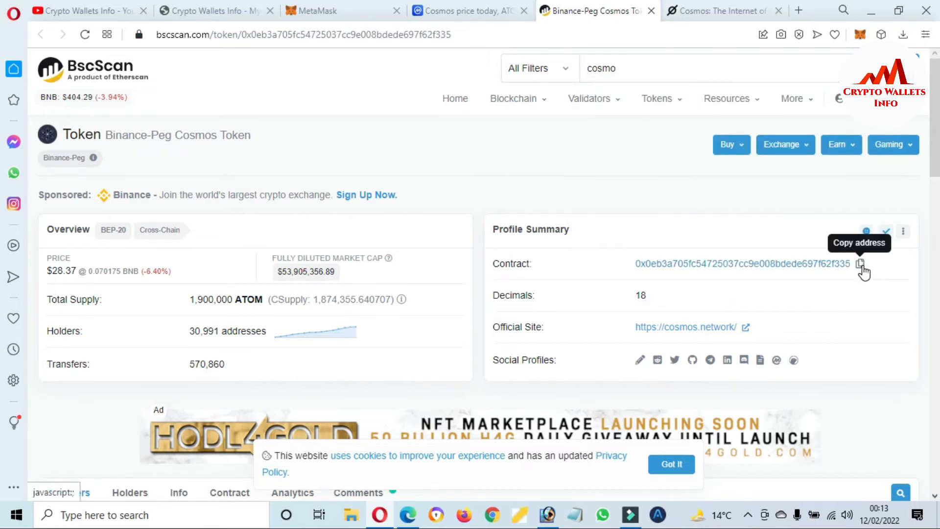
In MetaMask, open Import Tokens, choose Custom Token and enter the ATOM contract address
{"action": "left_click", "coordinate": [324, 11]}
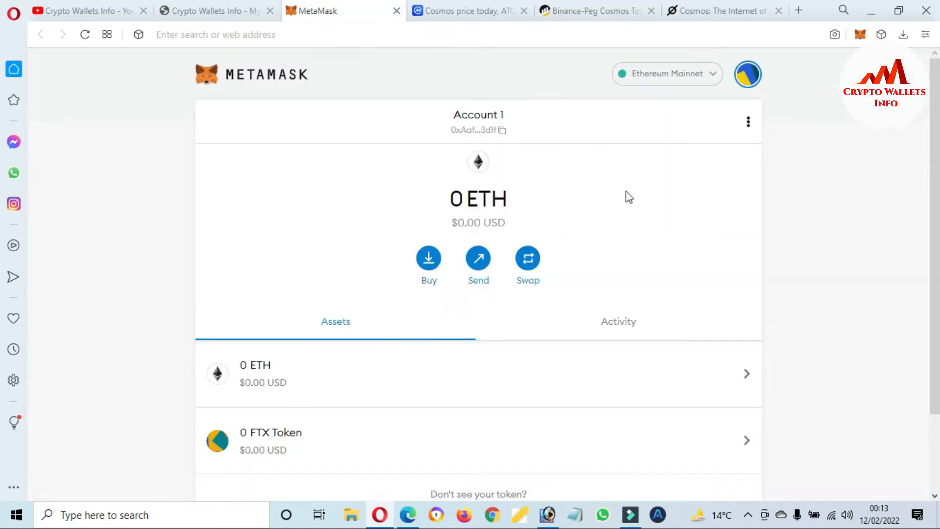
{"action": "scroll", "scroll_direction": "down", "scroll_amount": 3}
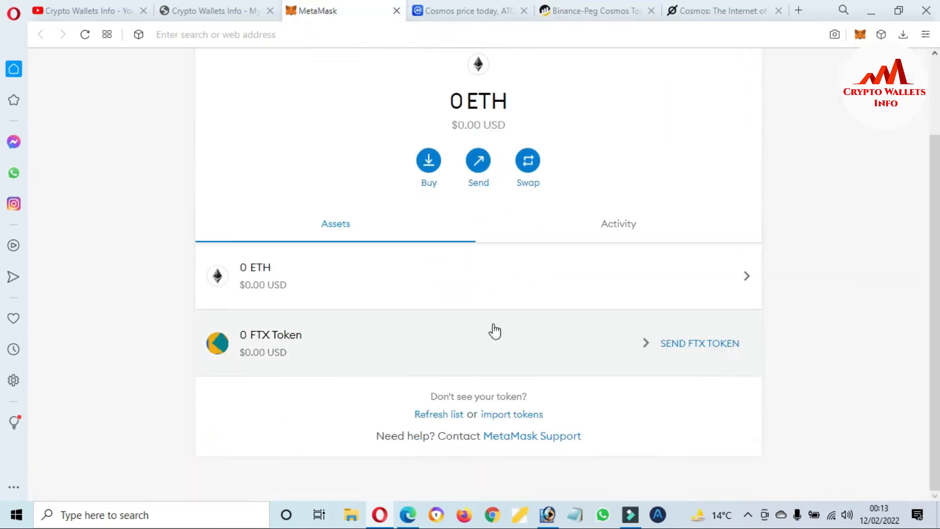
{"action": "double_click", "coordinate": [511, 414]}
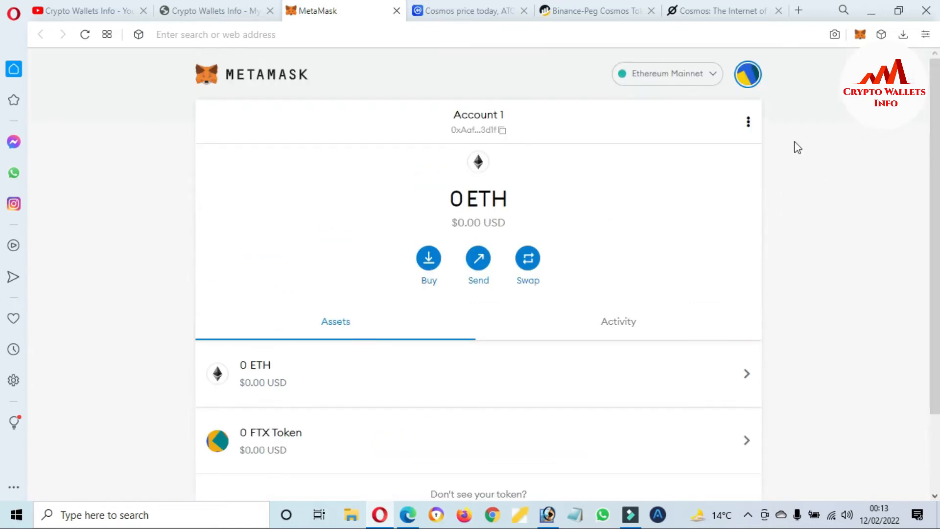
{"action": "scroll", "scroll_direction": "down", "scroll_amount": 3}
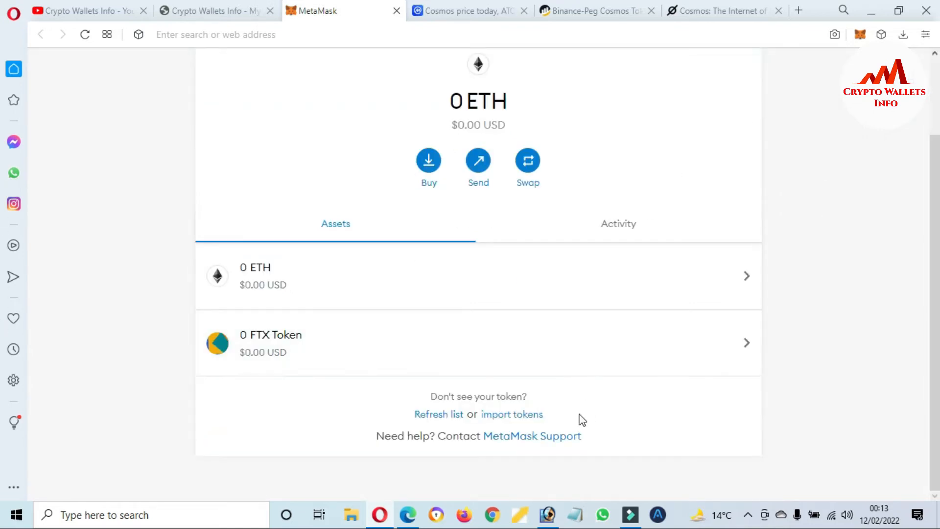
{"action": "left_click", "coordinate": [511, 414]}
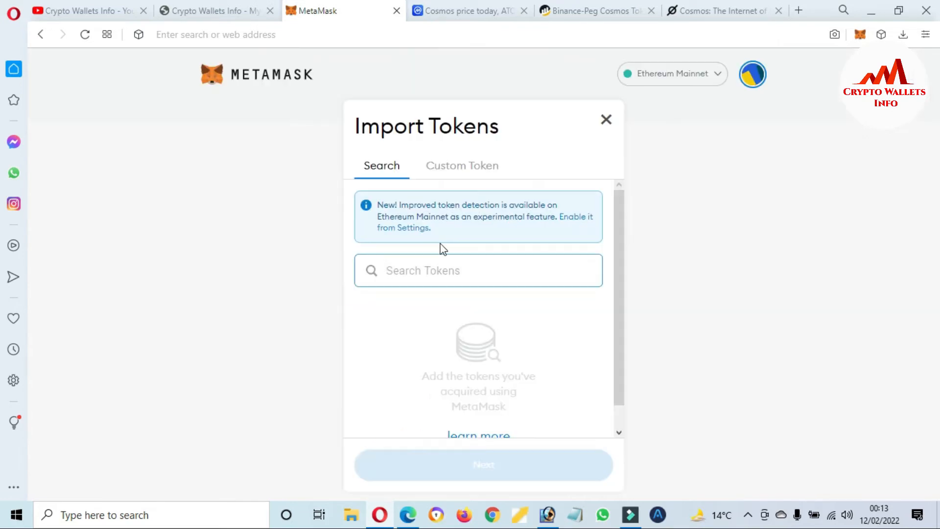
{"action": "left_click", "coordinate": [462, 165]}
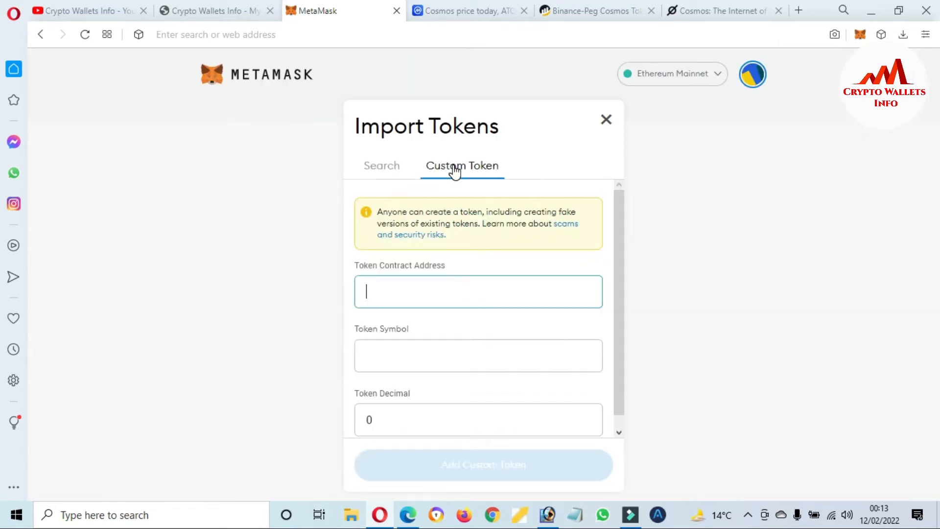
{"action": "left_click", "coordinate": [477, 292]}
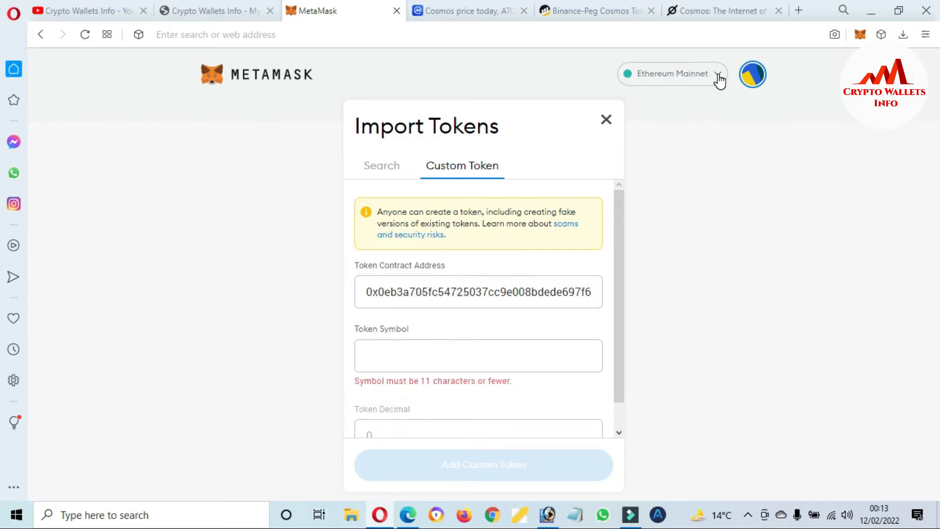
Select Binance Smart Chain Mainnet, inspect the crash's error details, then reopen MetaMask's popup
{"action": "left_click", "coordinate": [671, 73]}
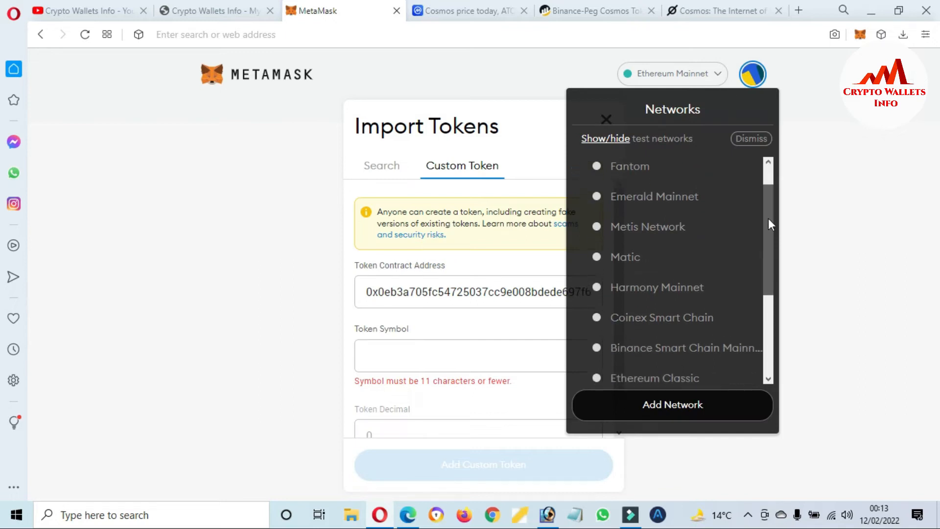
{"action": "scroll", "scroll_direction": "down", "scroll_amount": 3}
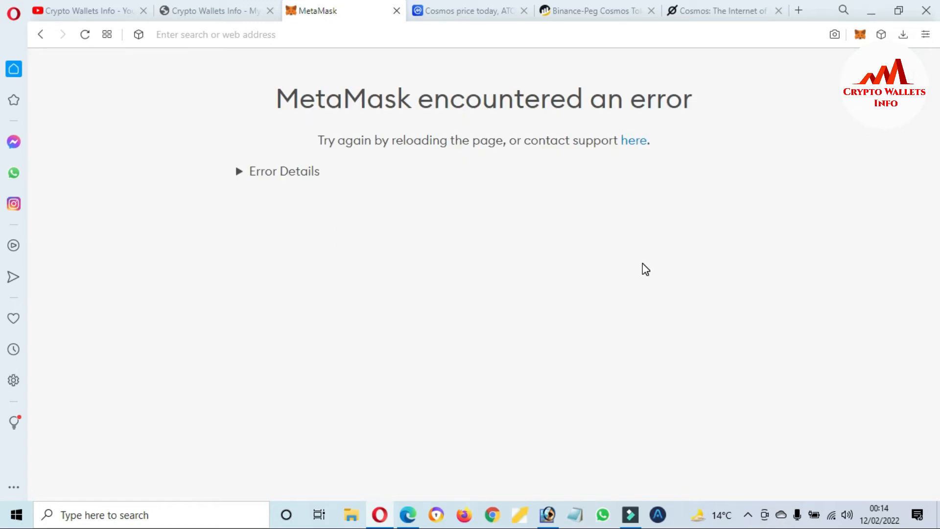
{"action": "mouse_move", "coordinate": [238, 180]}
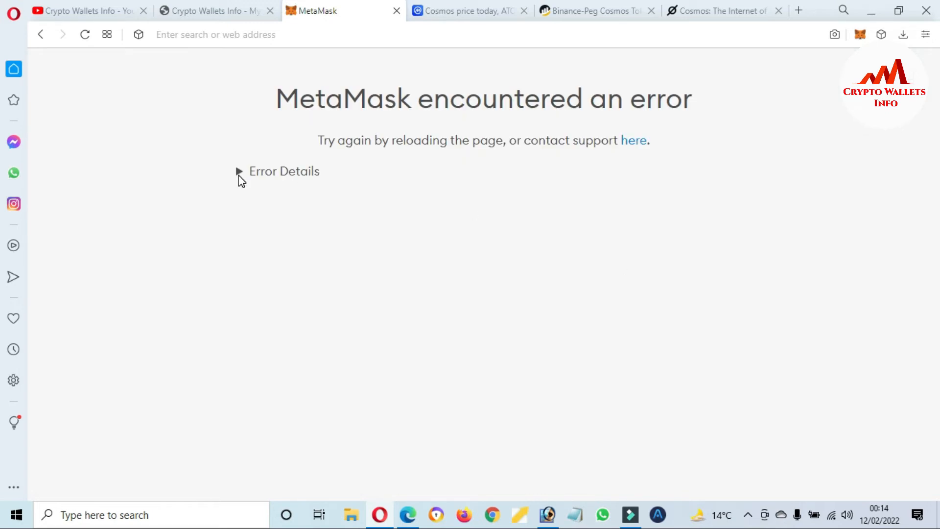
{"action": "left_click", "coordinate": [238, 171]}
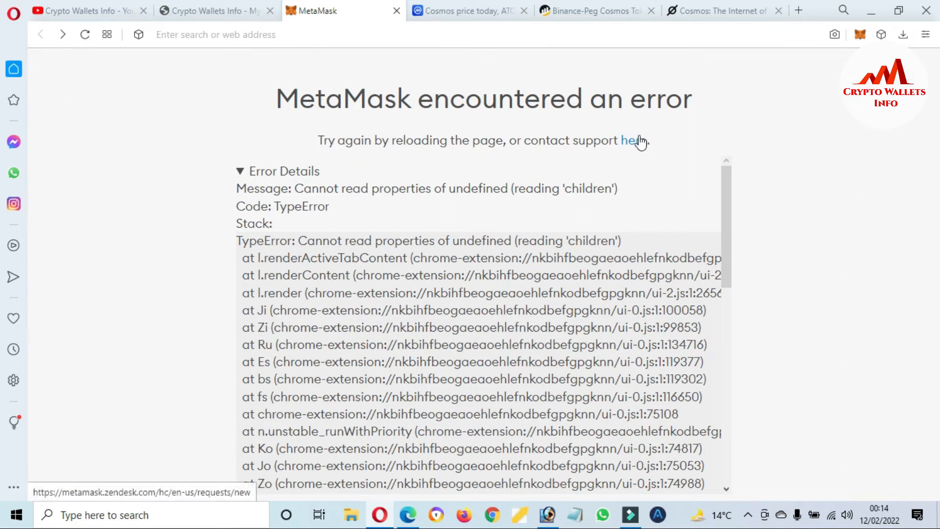
{"action": "left_click", "coordinate": [633, 139]}
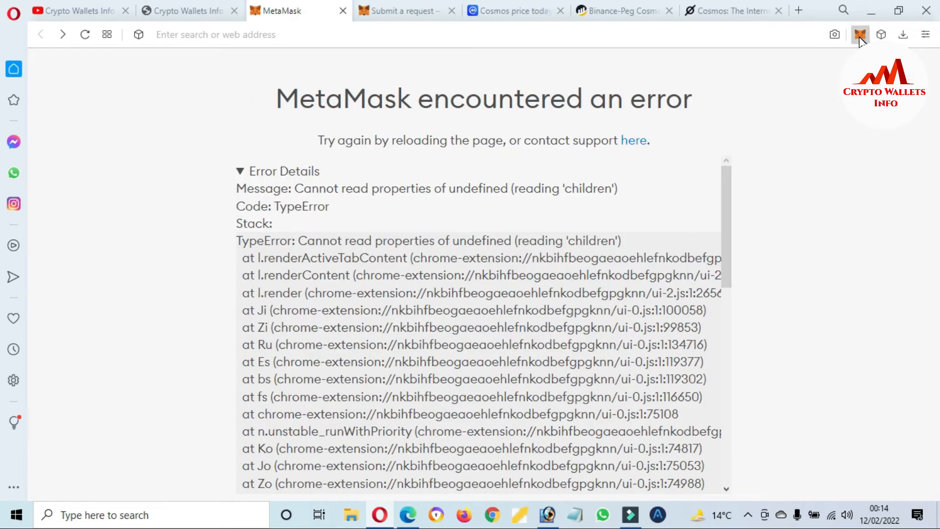
{"action": "mouse_move", "coordinate": [805, 87]}
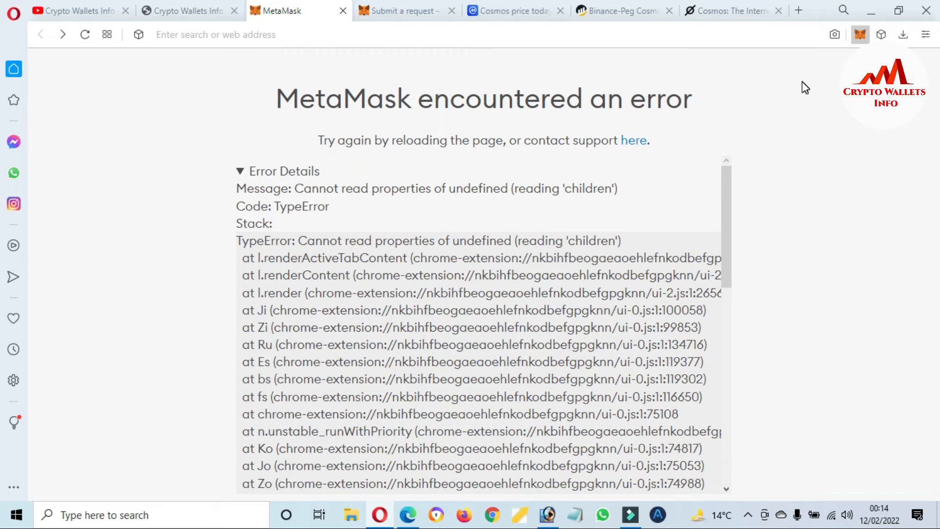
{"action": "left_click", "coordinate": [859, 35]}
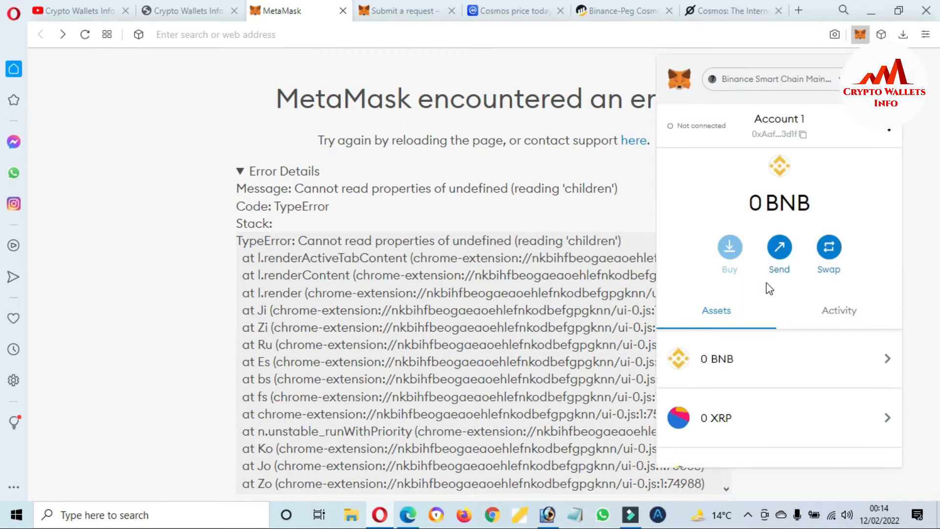
Open expanded view, close the crashed tab, and scroll the assets to the import link
{"action": "left_click", "coordinate": [889, 131]}
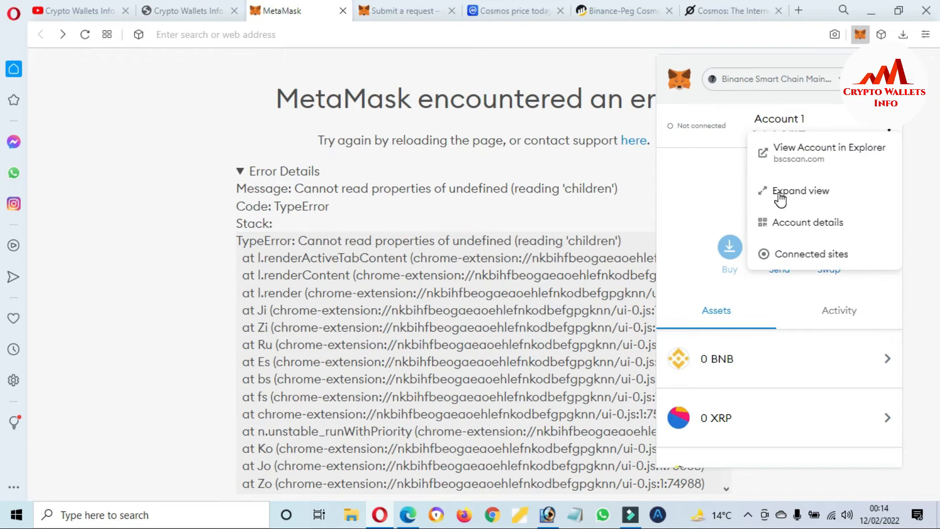
{"action": "left_click", "coordinate": [801, 190]}
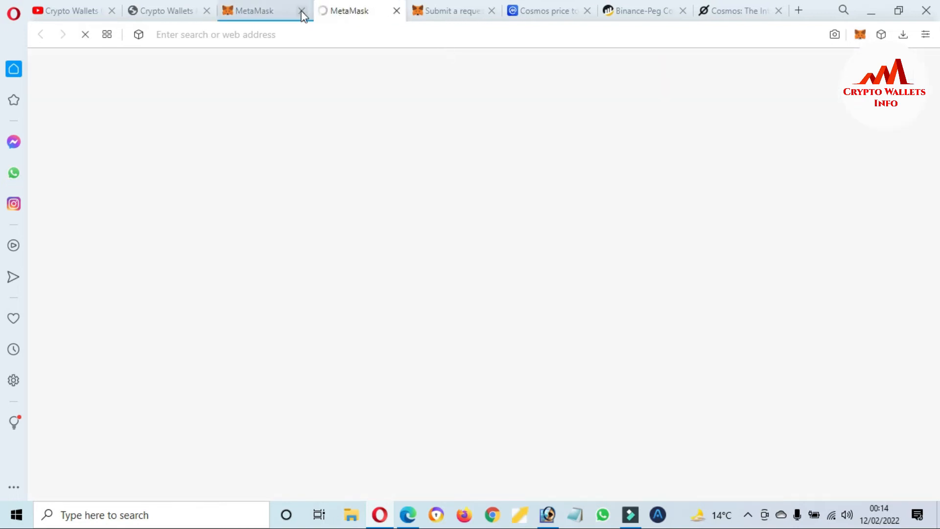
{"action": "left_click", "coordinate": [302, 11]}
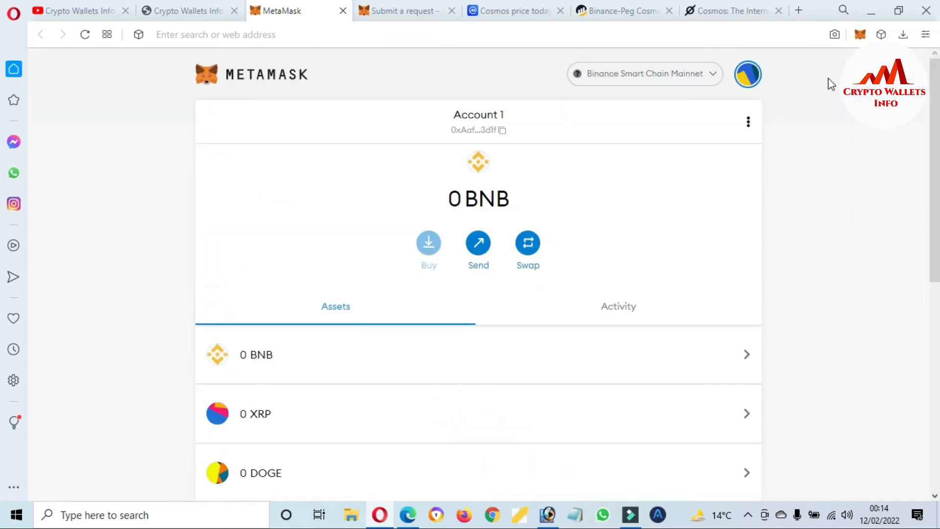
{"action": "scroll", "scroll_direction": "down", "scroll_amount": 3}
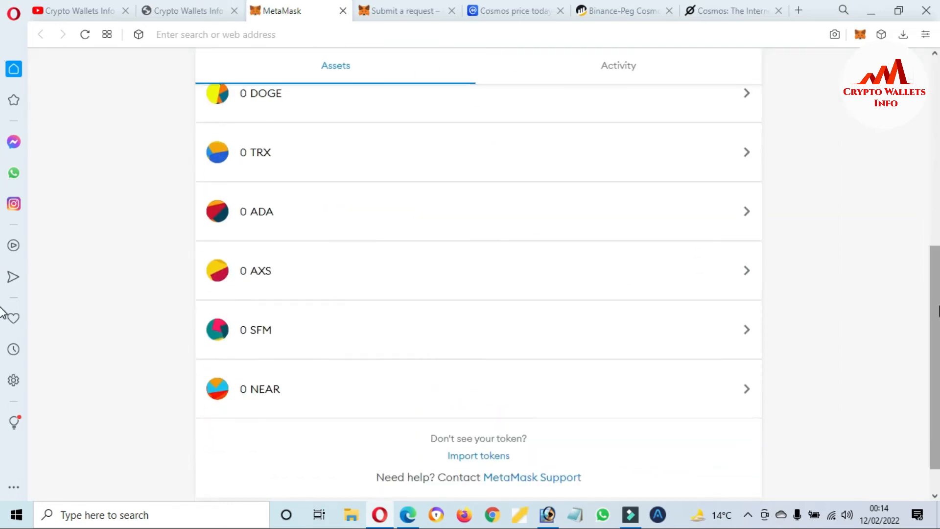
{"action": "scroll", "scroll_direction": "down", "scroll_amount": 3}
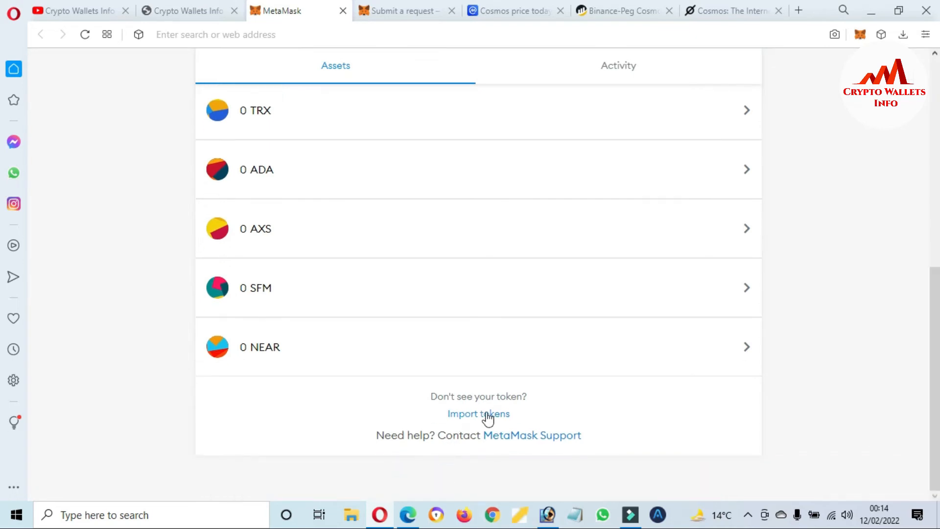
Confirm importing the ATOM token into the Binance Smart Chain account
{"action": "left_click", "coordinate": [478, 414]}
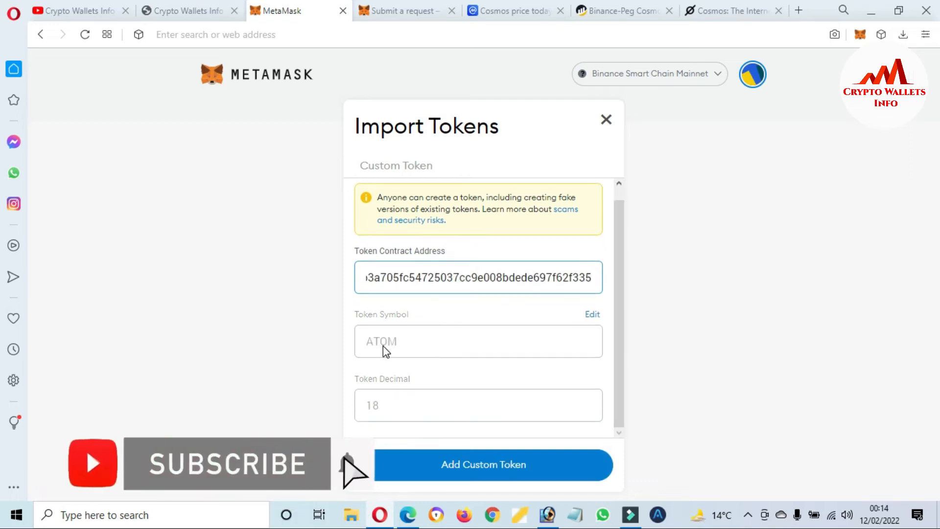
{"action": "left_click", "coordinate": [478, 277]}
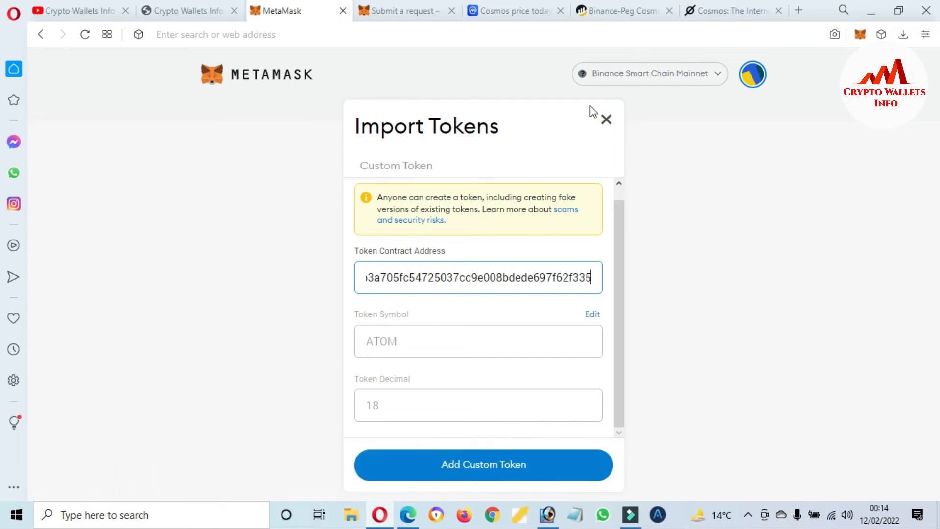
{"action": "mouse_move", "coordinate": [578, 466]}
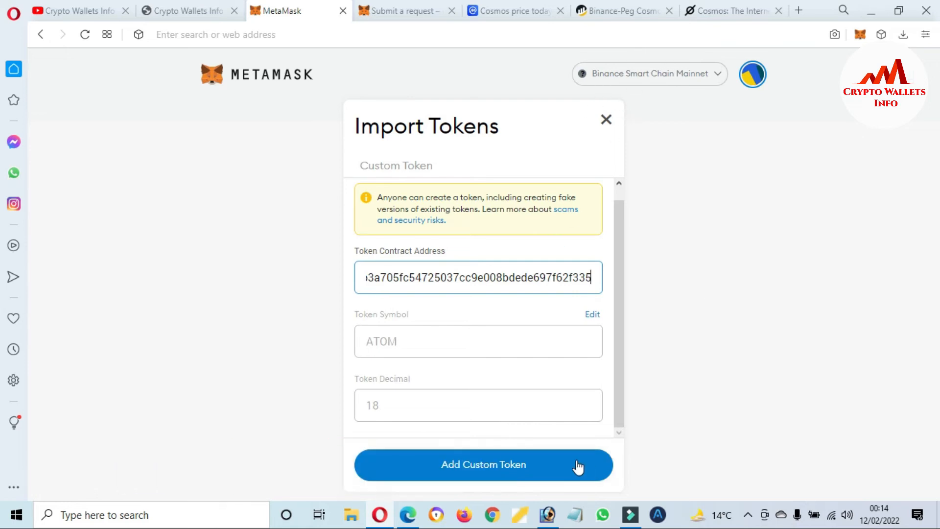
{"action": "left_click", "coordinate": [483, 464]}
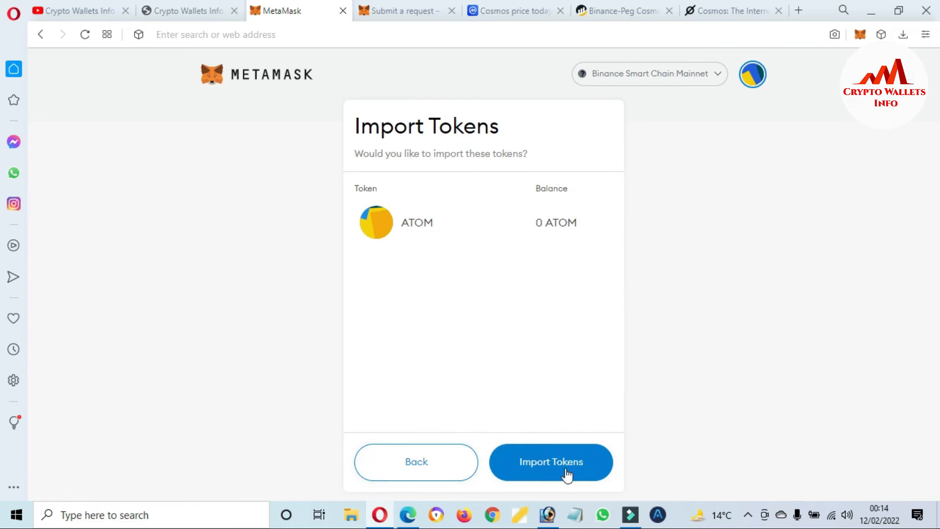
{"action": "left_click", "coordinate": [550, 461]}
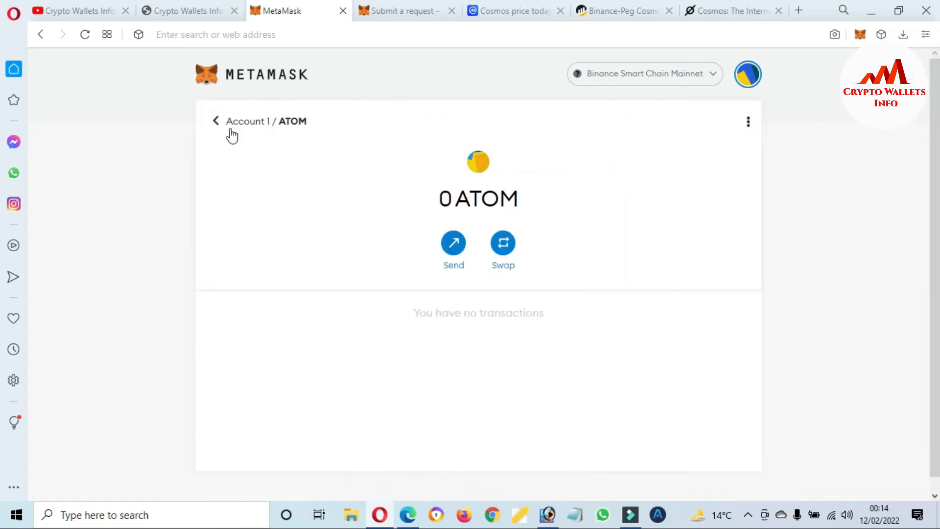
Return to Account 1 and scroll the assets list to find ATOM
{"action": "left_click", "coordinate": [215, 121]}
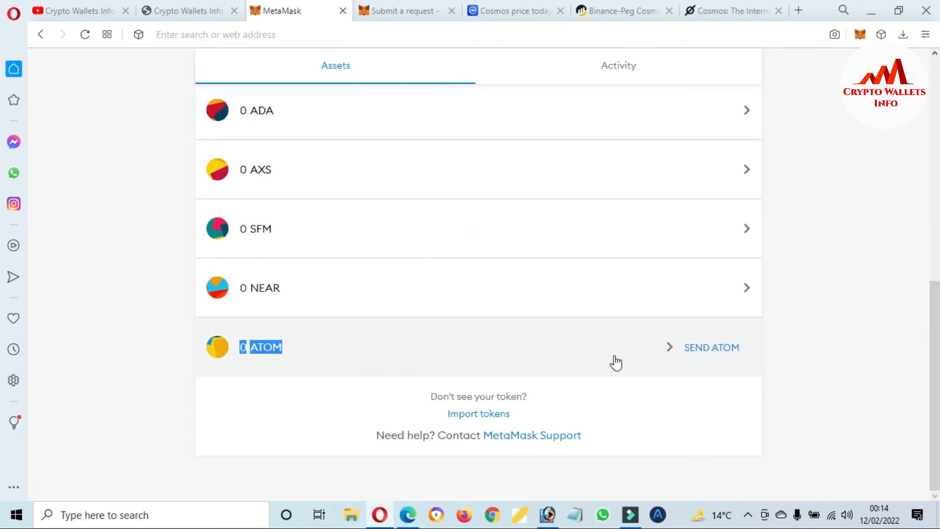
{"action": "mouse_move", "coordinate": [558, 334]}
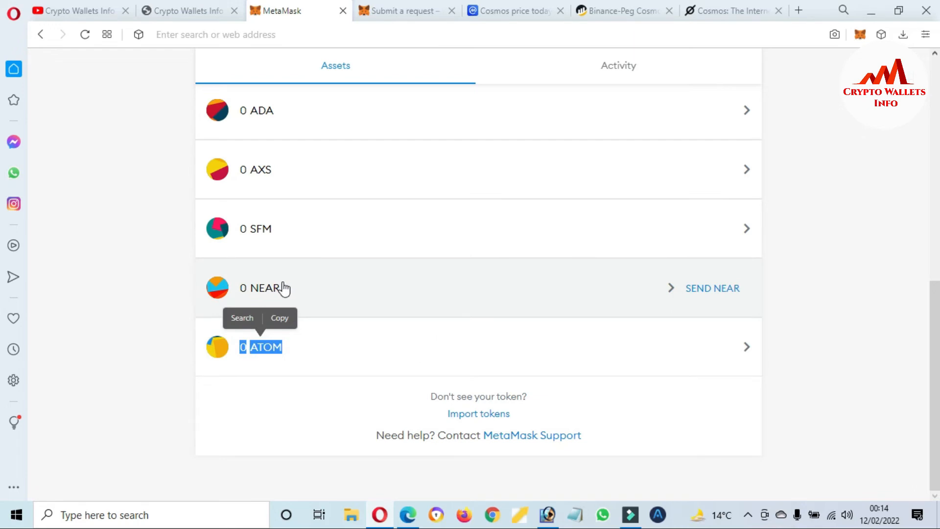
{"action": "mouse_move", "coordinate": [247, 165]}
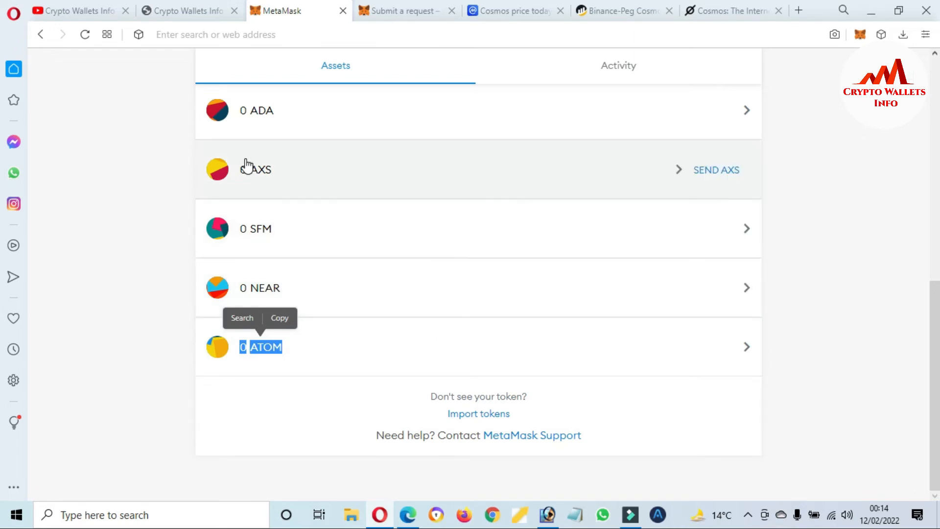
{"action": "mouse_move", "coordinate": [3, 227]}
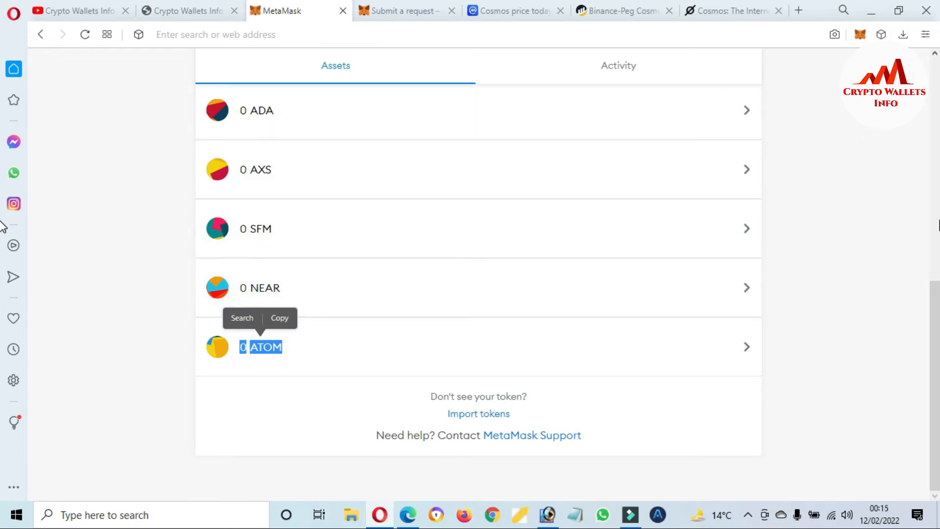
{"action": "scroll", "scroll_direction": "up", "scroll_amount": 3}
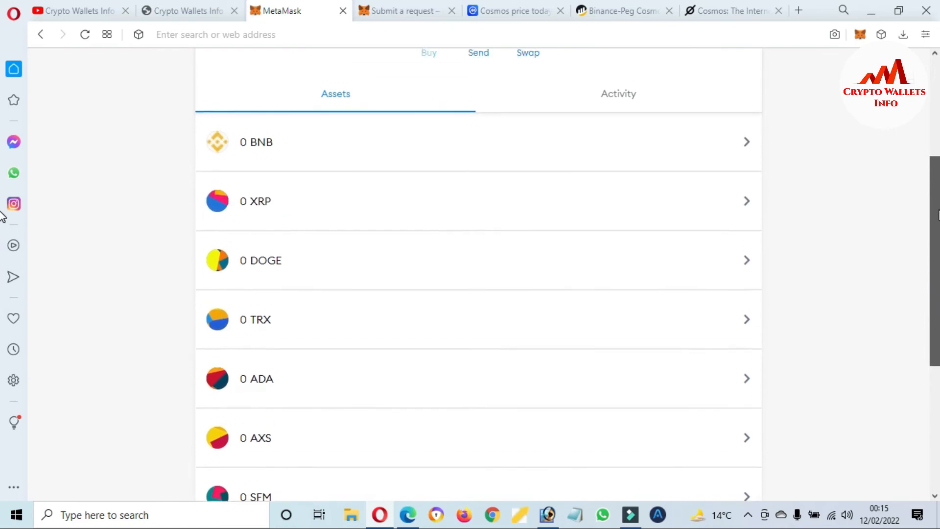
{"action": "scroll", "scroll_direction": "down", "scroll_amount": 3}
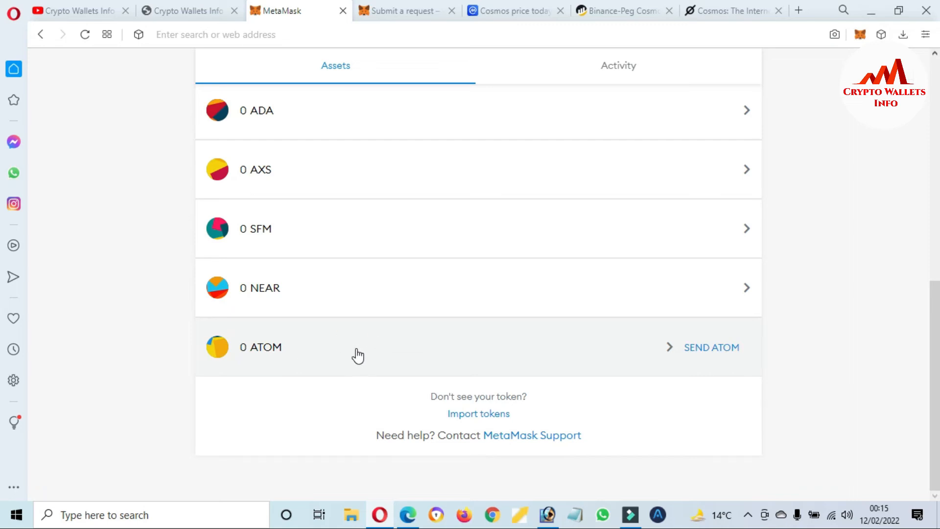
From ATOM's menu, open Account details and export the private key by confirming the password
{"action": "left_click", "coordinate": [260, 346]}
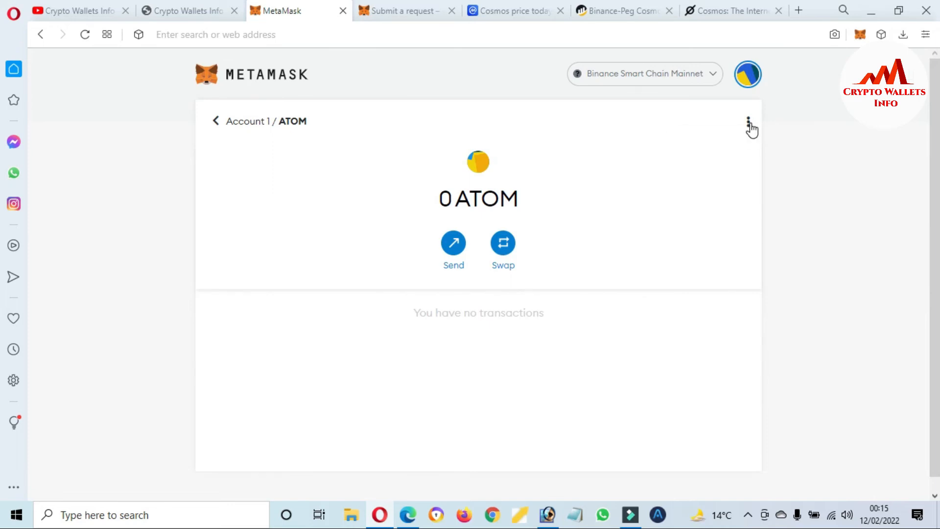
{"action": "left_click", "coordinate": [748, 122]}
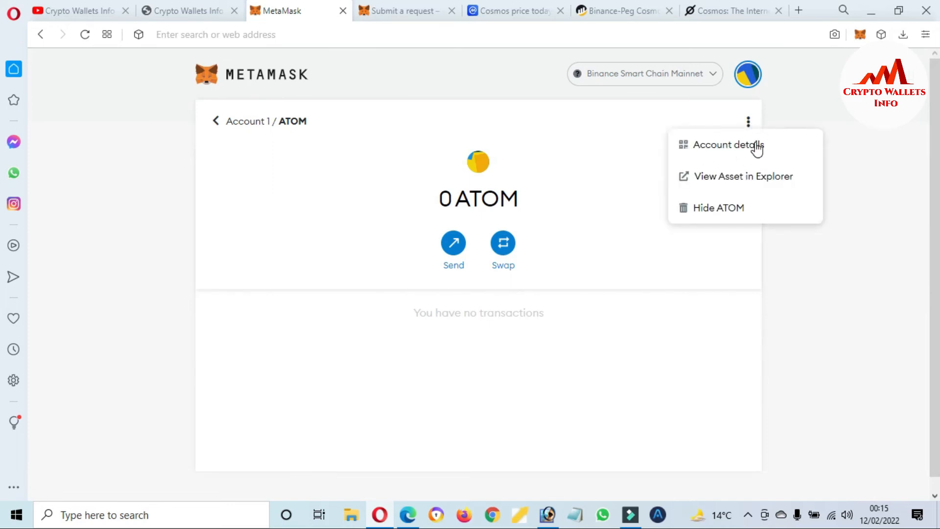
{"action": "left_click", "coordinate": [729, 144]}
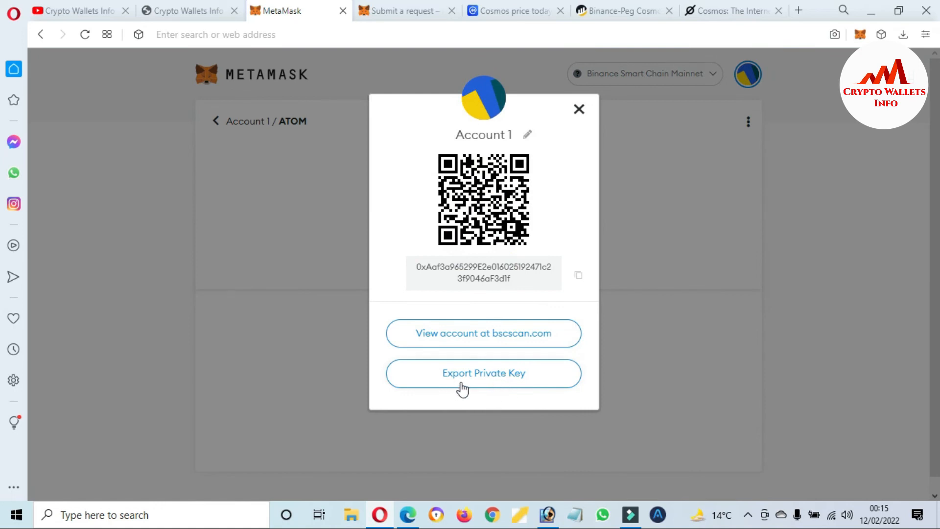
{"action": "mouse_move", "coordinate": [503, 385]}
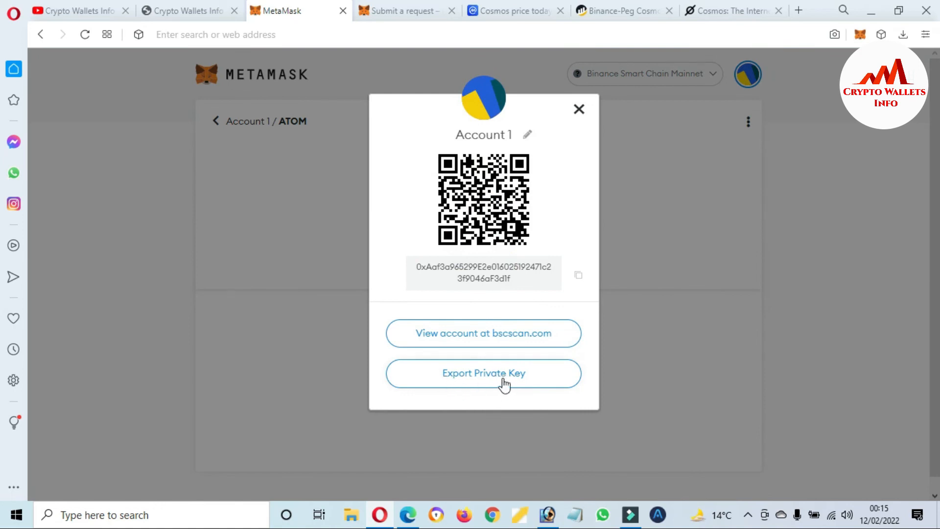
{"action": "left_click", "coordinate": [483, 373]}
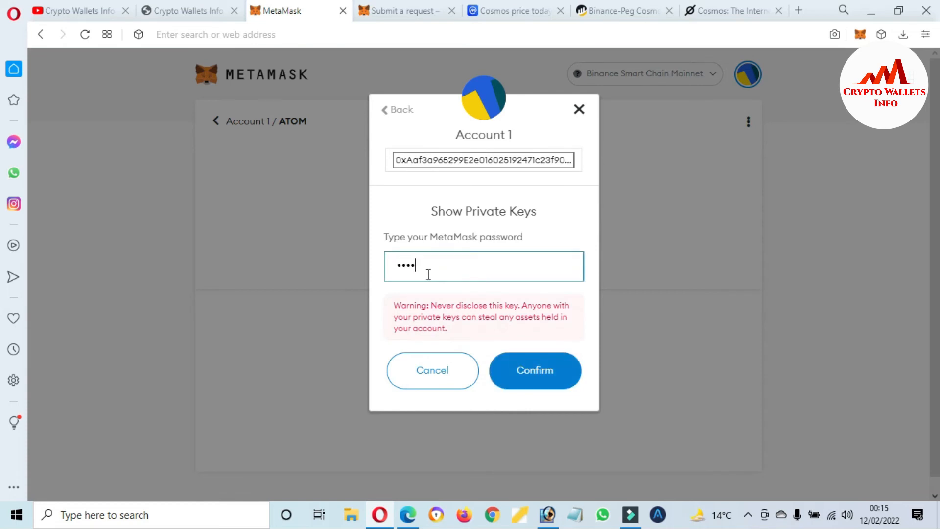
{"action": "type", "text": "••••"}
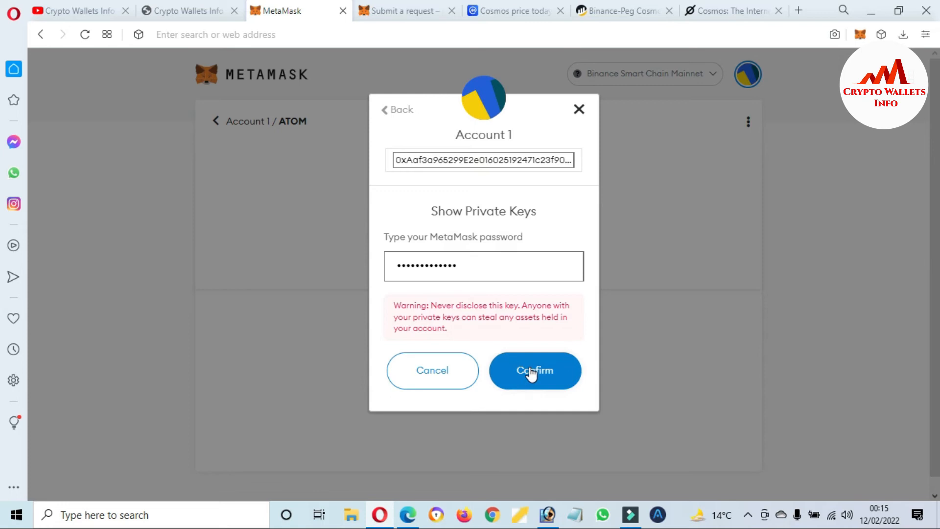
{"action": "left_click", "coordinate": [534, 370]}
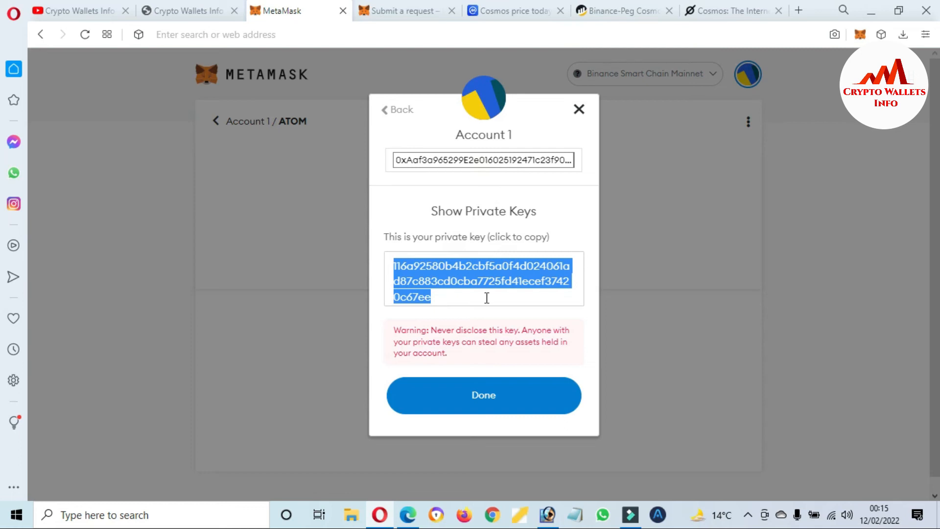
Close the private key dialog, go back to Account 1, and scroll down to the 0 ATOM token
{"action": "left_click", "coordinate": [484, 395]}
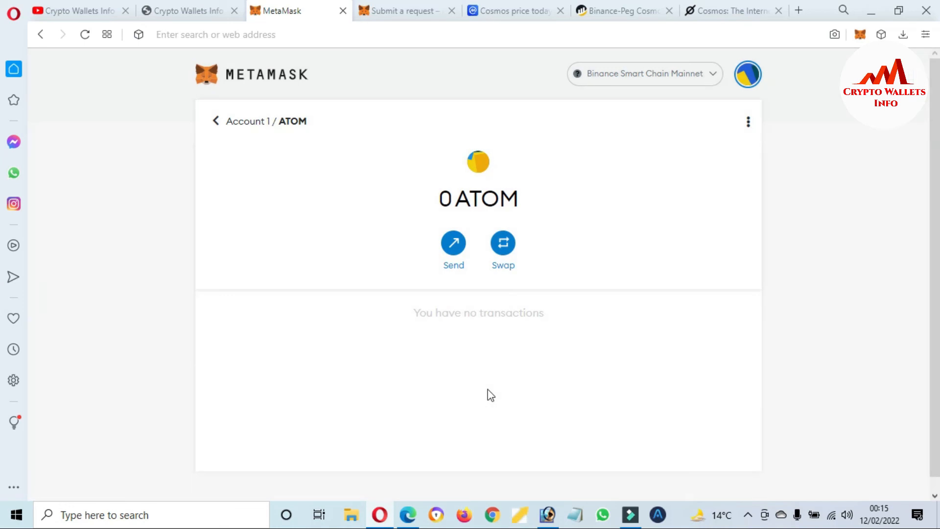
{"action": "mouse_move", "coordinate": [230, 118]}
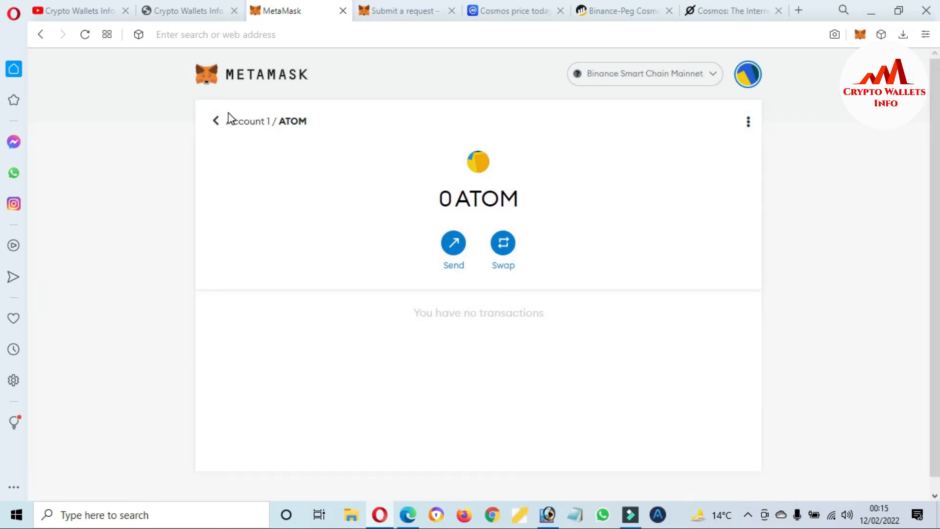
{"action": "left_click", "coordinate": [215, 120]}
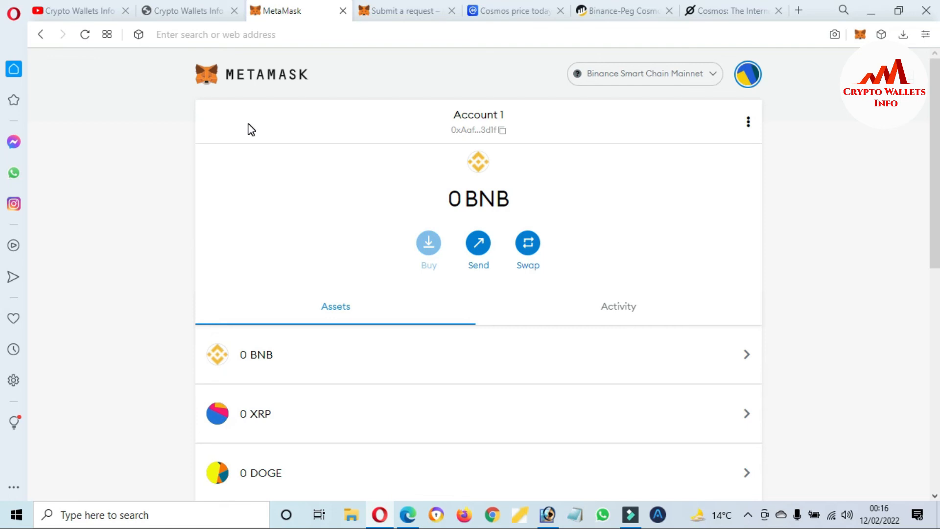
{"action": "scroll", "scroll_direction": "down", "scroll_amount": 3}
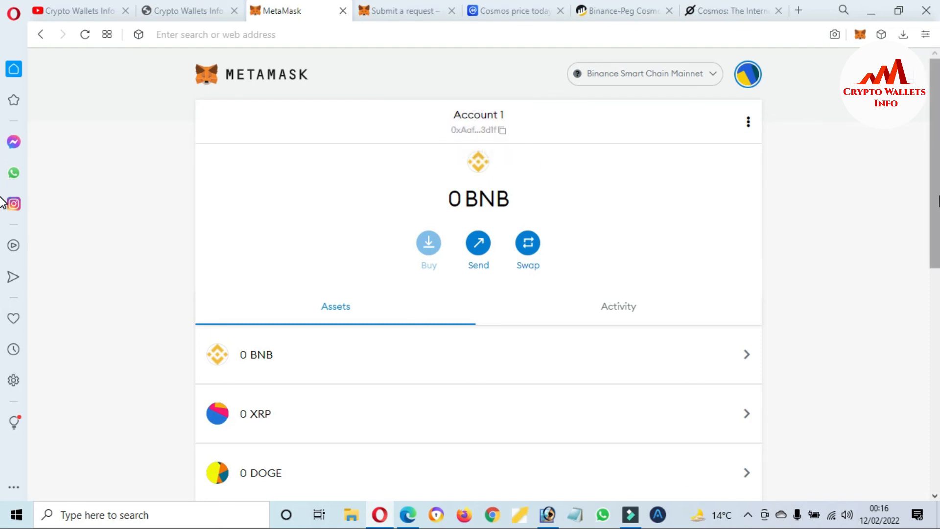
{"action": "scroll", "scroll_direction": "down", "scroll_amount": 3}
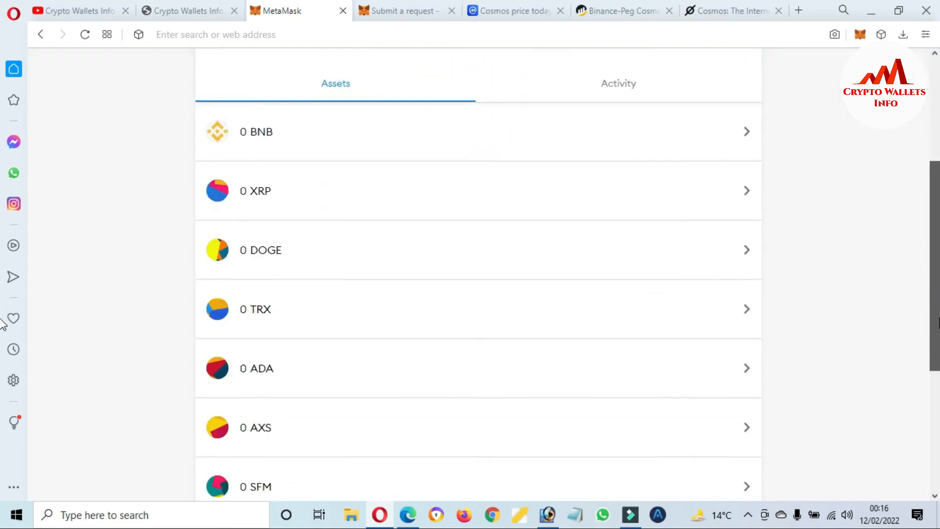
{"action": "scroll", "scroll_direction": "down", "scroll_amount": 3}
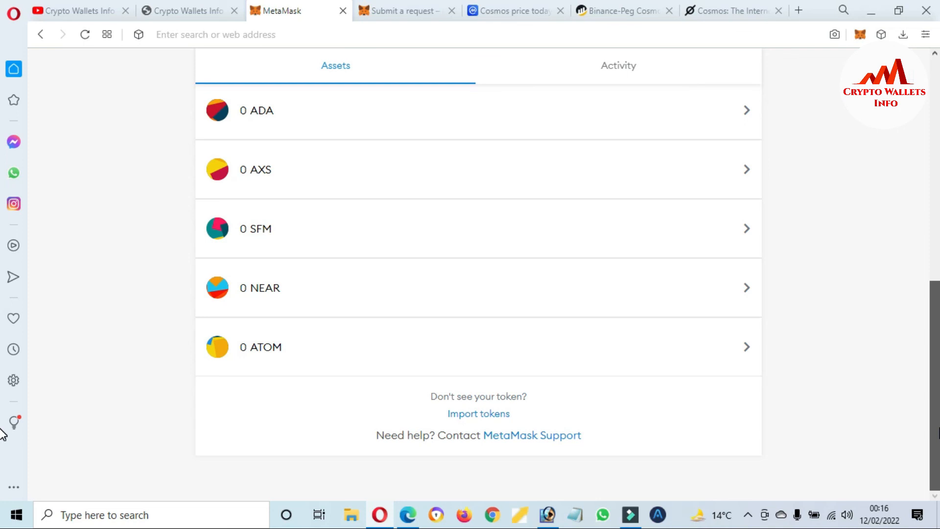
{"action": "mouse_move", "coordinate": [505, 458]}
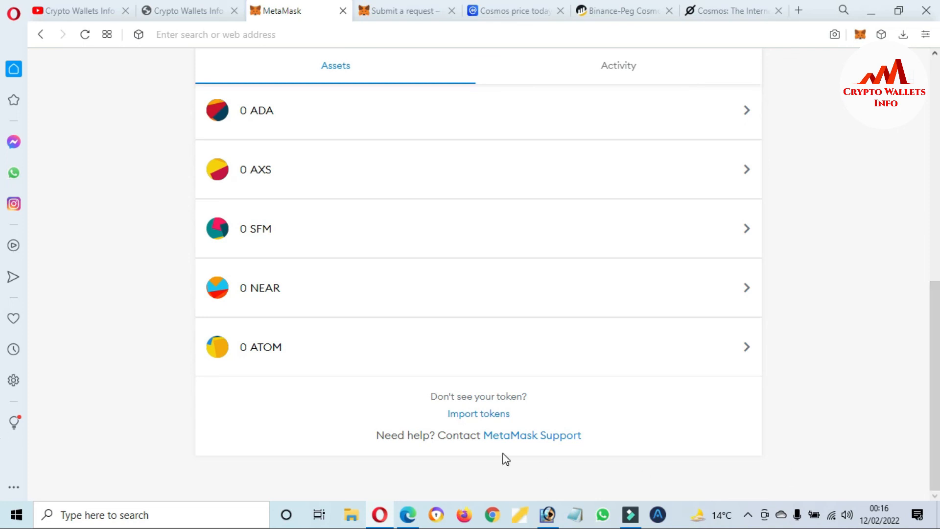
{"action": "mouse_move", "coordinate": [323, 361]}
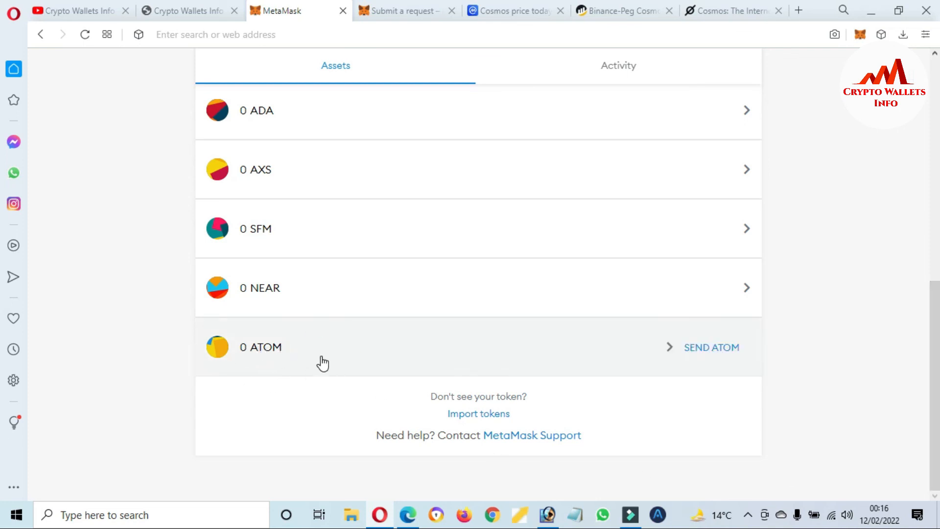
{"action": "mouse_move", "coordinate": [310, 352]}
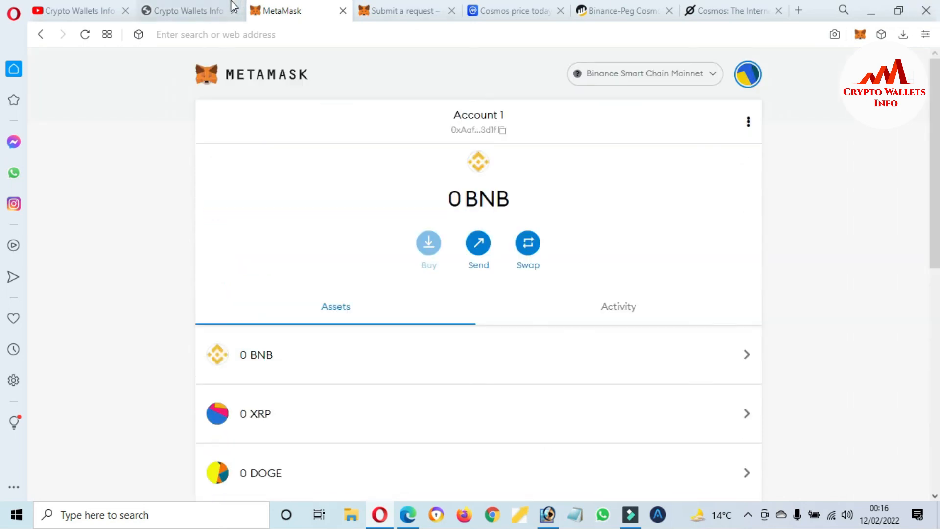
Switch through the YouTube tab to Crypto Wallets Info and show hidden tray icons
{"action": "left_click", "coordinate": [72, 11]}
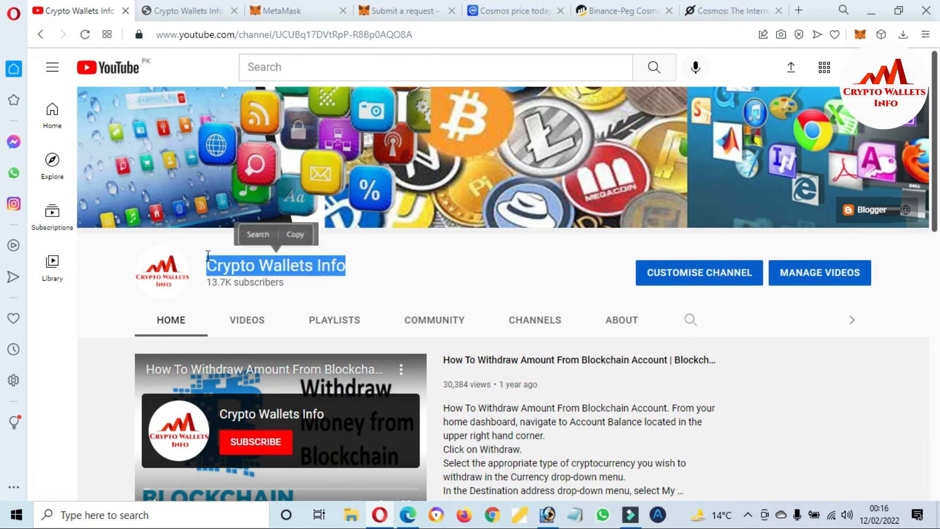
{"action": "left_click", "coordinate": [189, 11]}
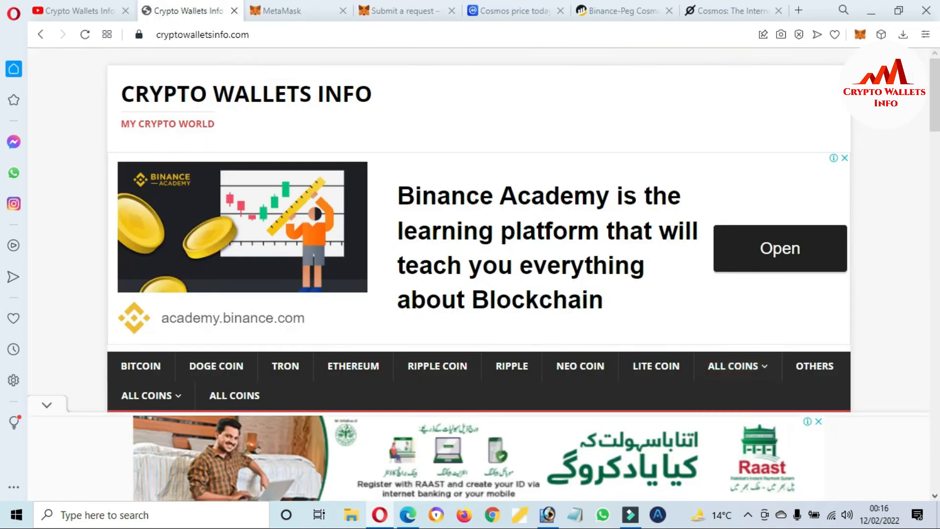
{"action": "mouse_move", "coordinate": [752, 516]}
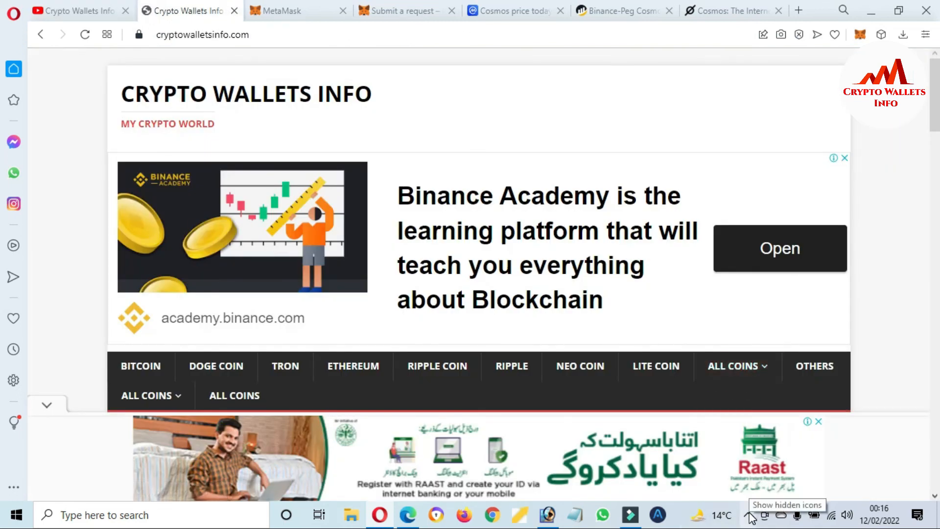
{"action": "left_click", "coordinate": [752, 515]}
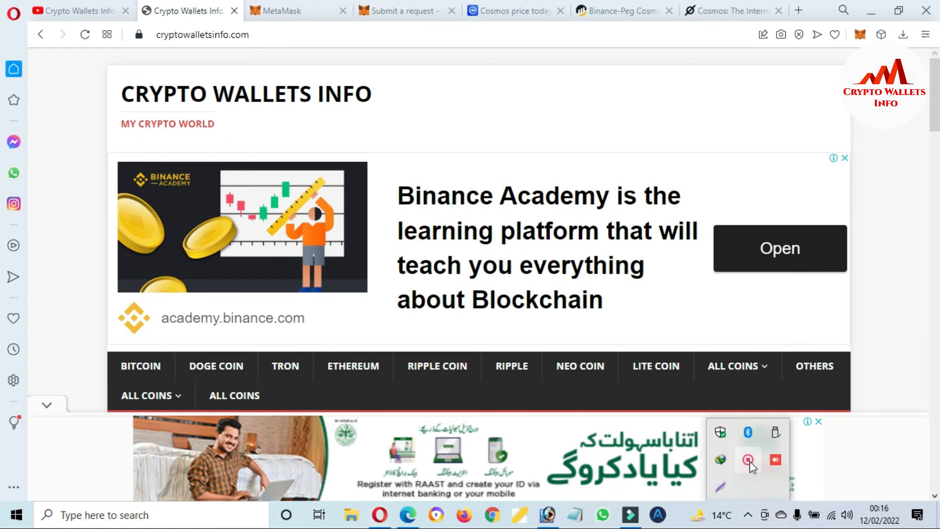